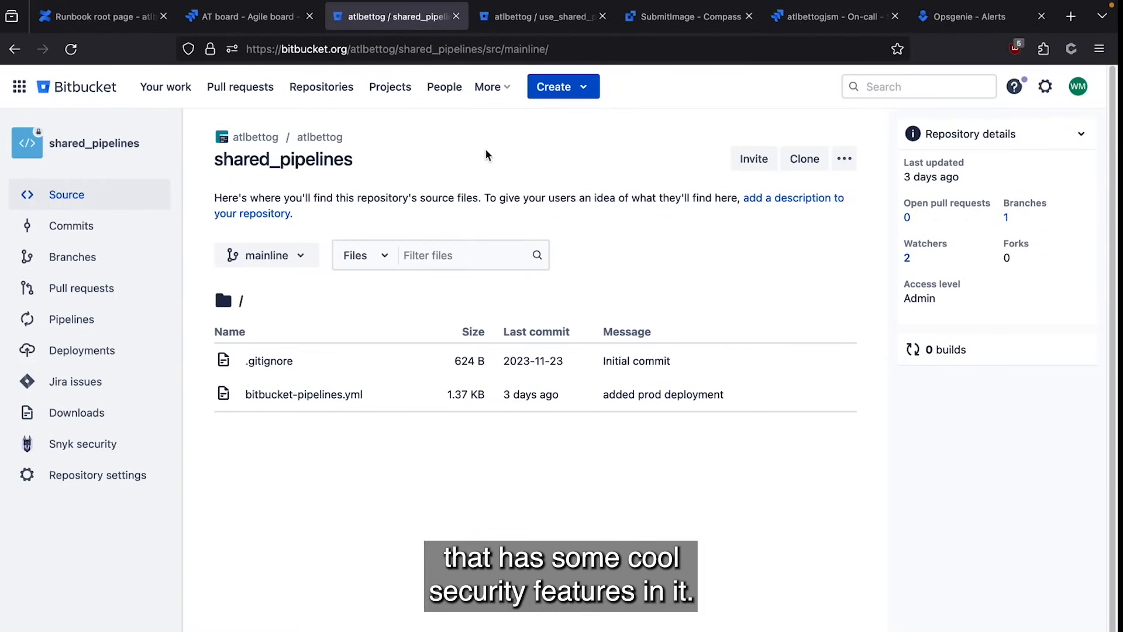
mouse_move(306, 159)
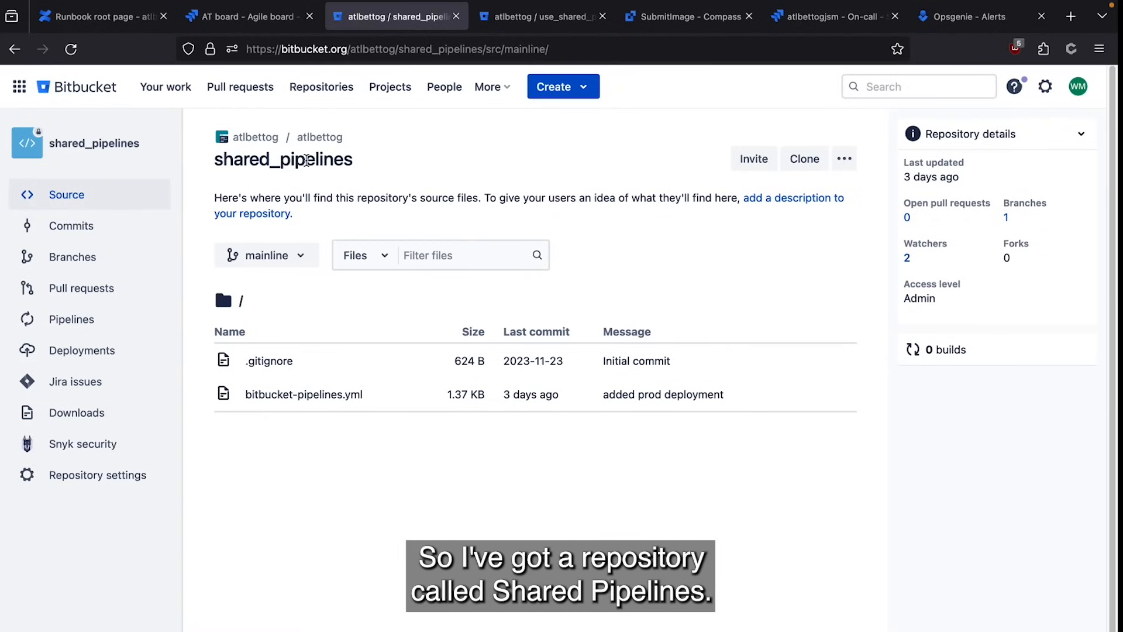
mouse_move(551, 148)
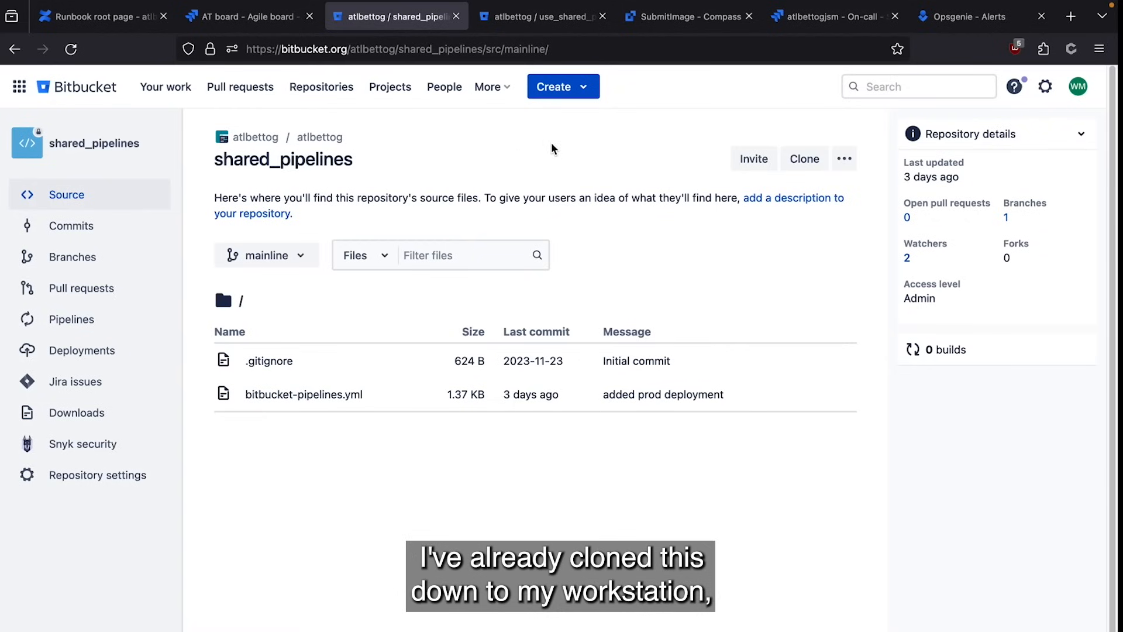
mouse_move(324, 391)
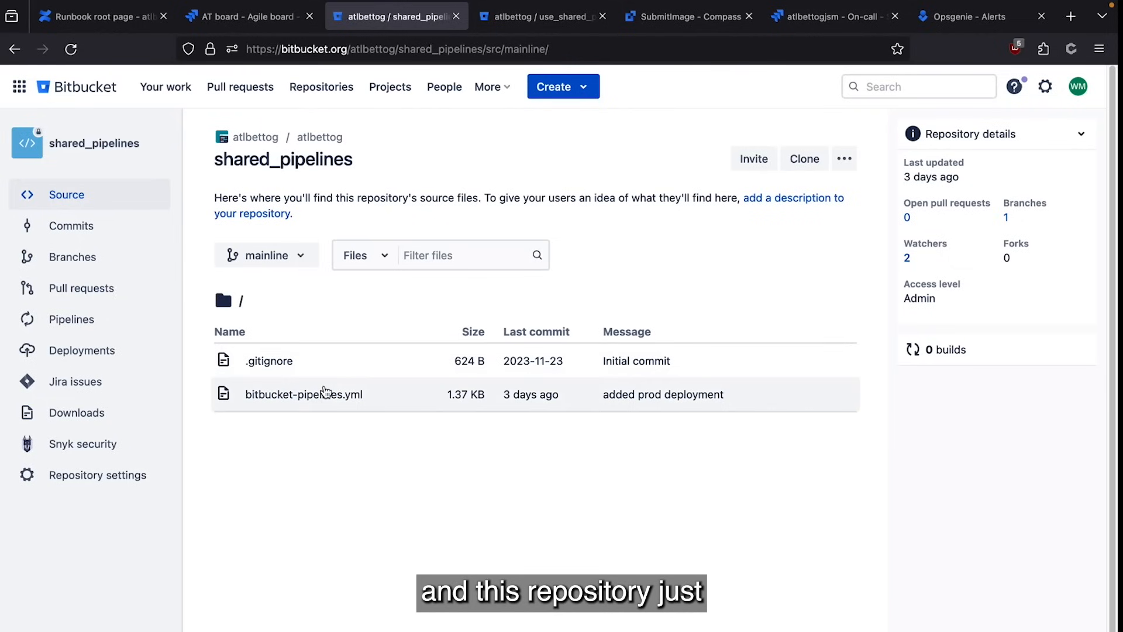
mouse_move(464, 312)
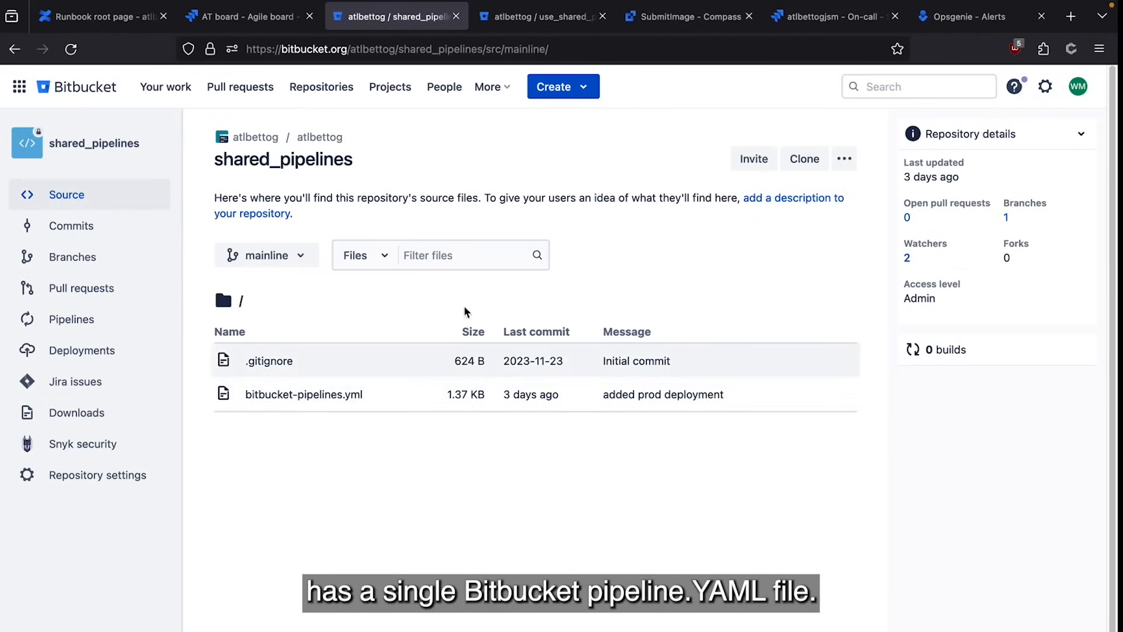
mouse_move(571, 165)
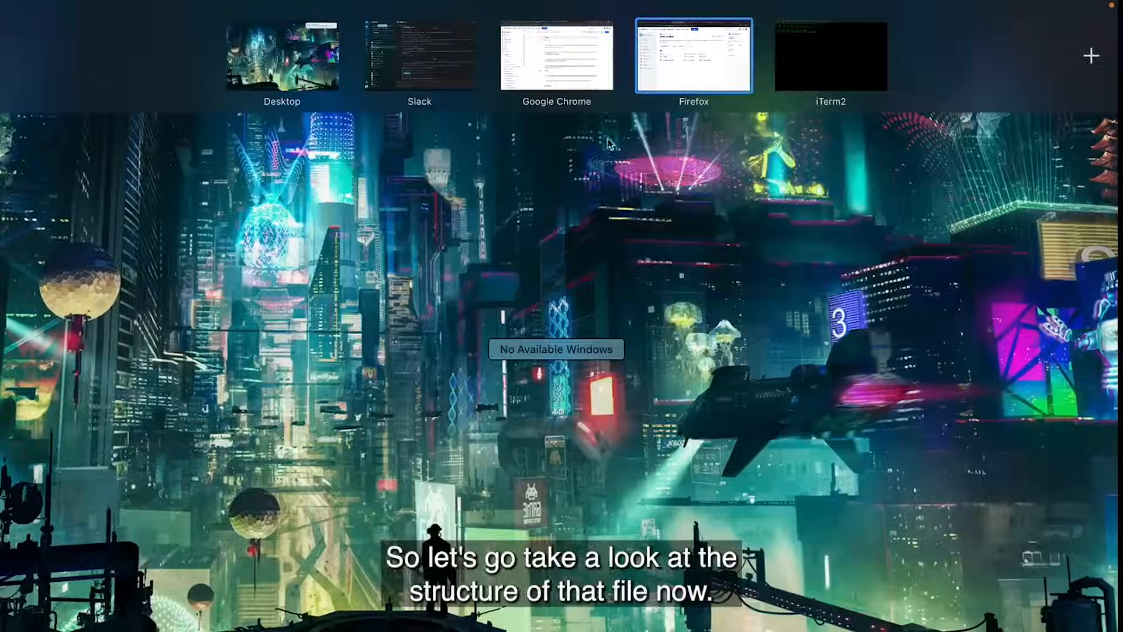
Open bitbucket-pipelines.yml in vim and scroll through its scan and deploy definitions.
click(830, 57)
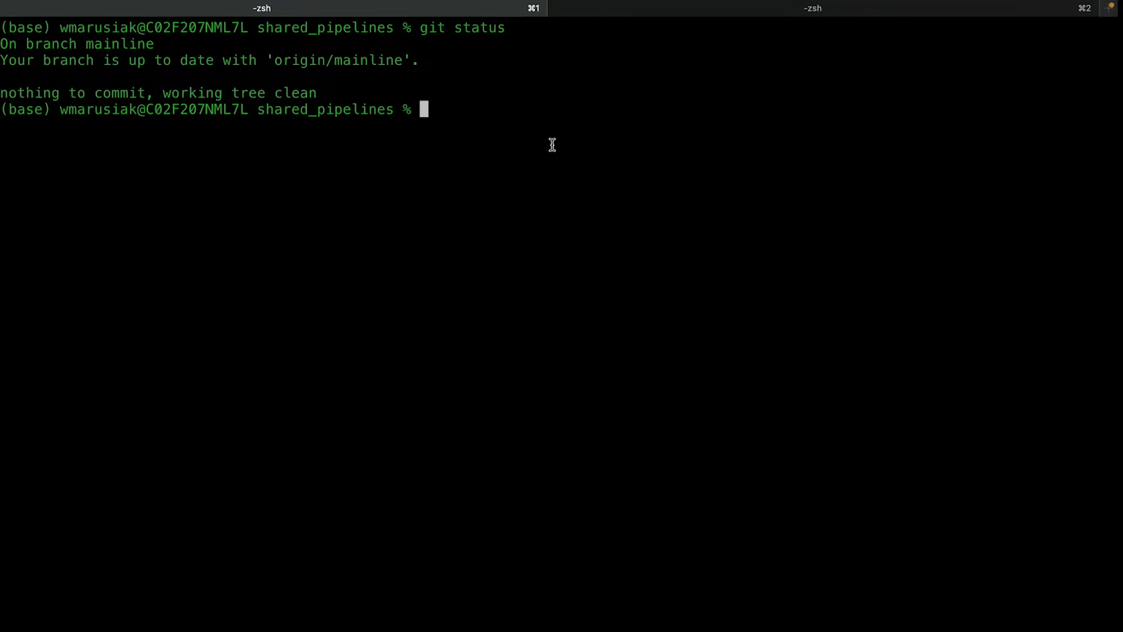
text(vim bitbucket-pipelines.yml)
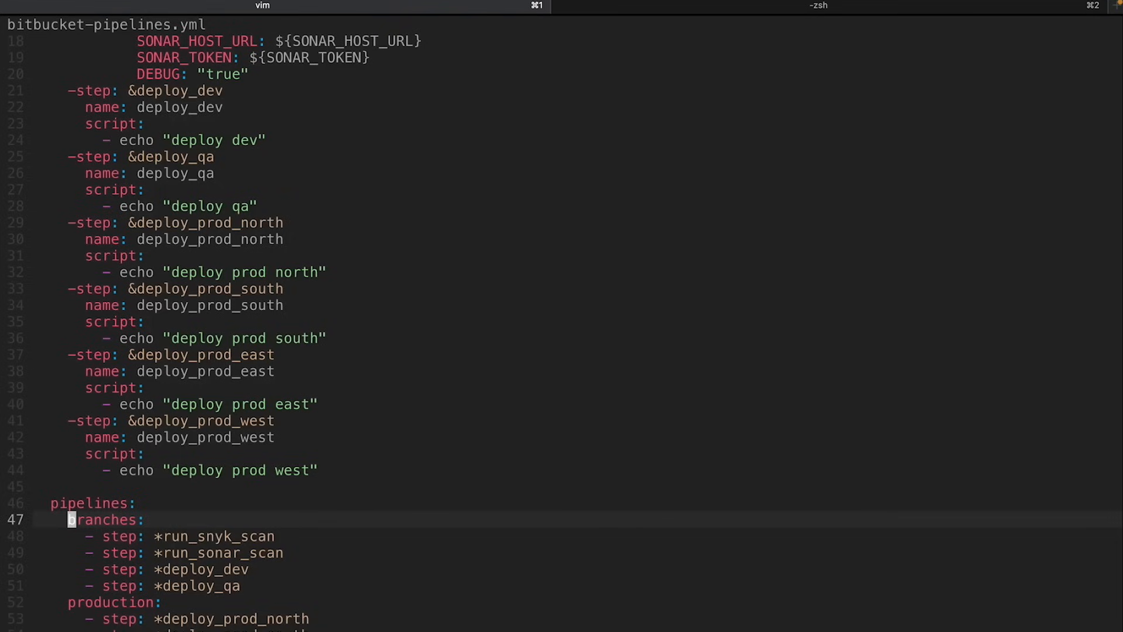
mouse_move(511, 154)
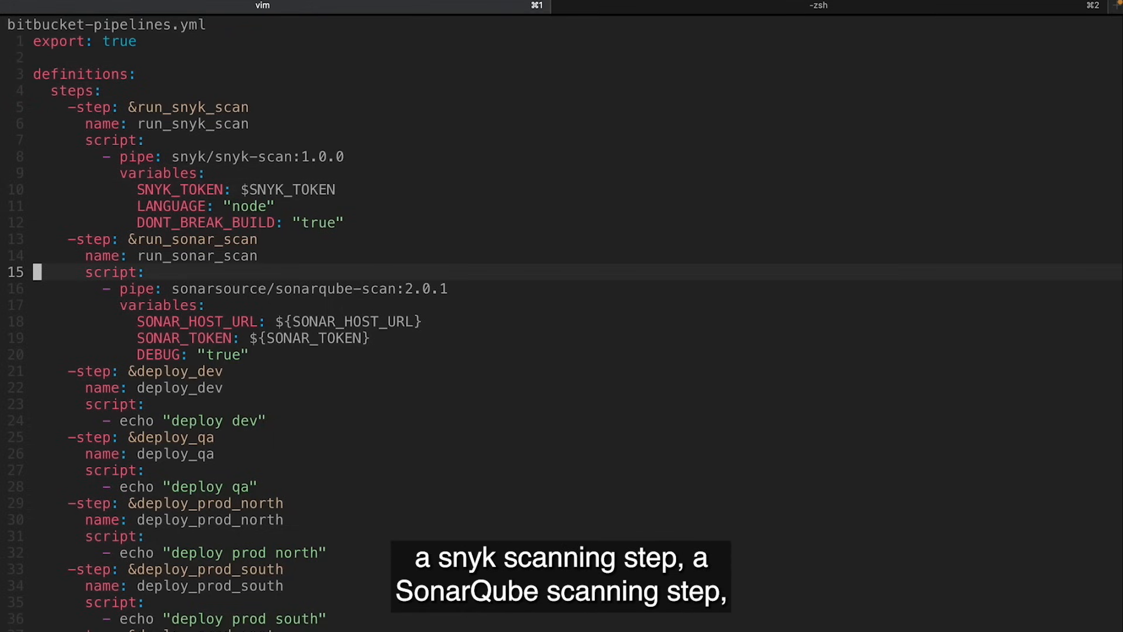
scroll(down, 3)
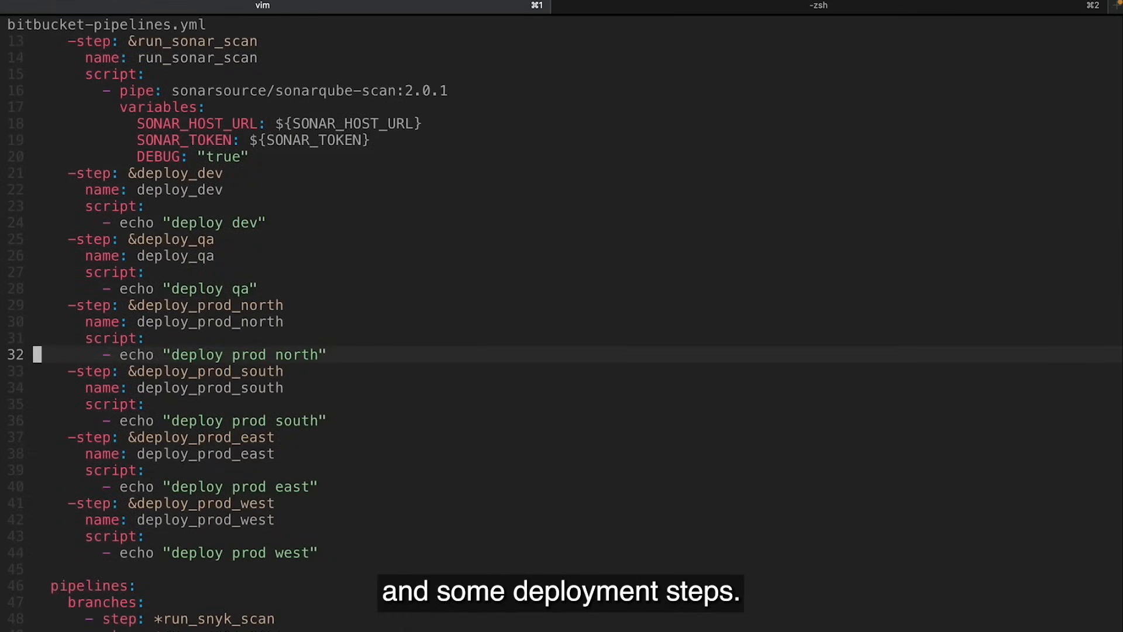
scroll(down, 3)
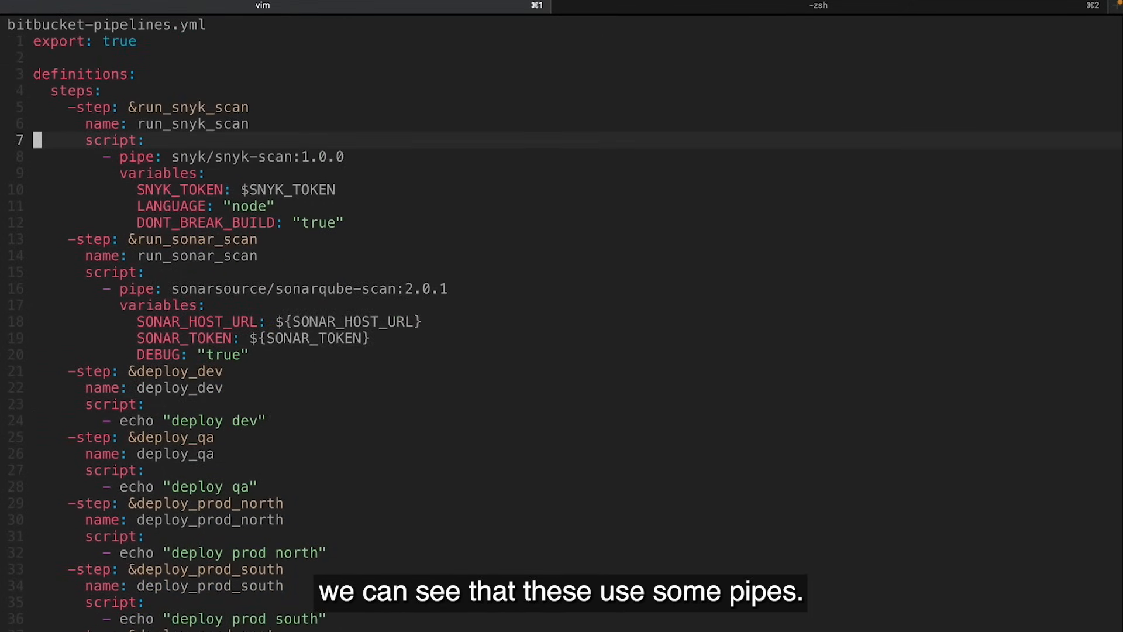
key(j)
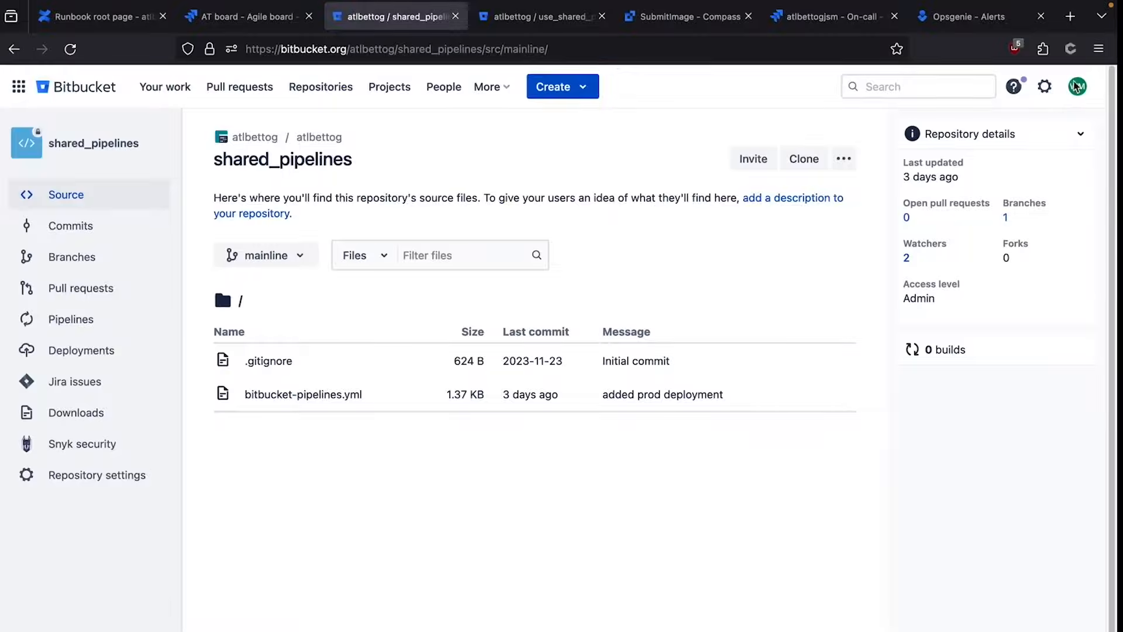
Search for Bitbucket Pipes and open the Pipes integrations catalogue.
click(1070, 15)
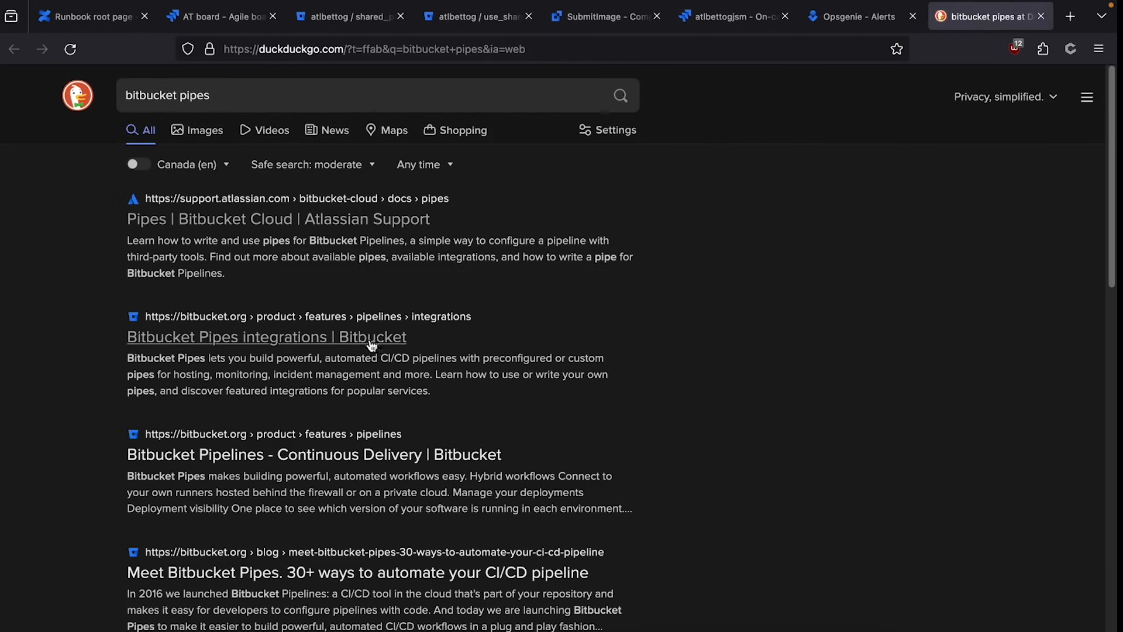
click(266, 337)
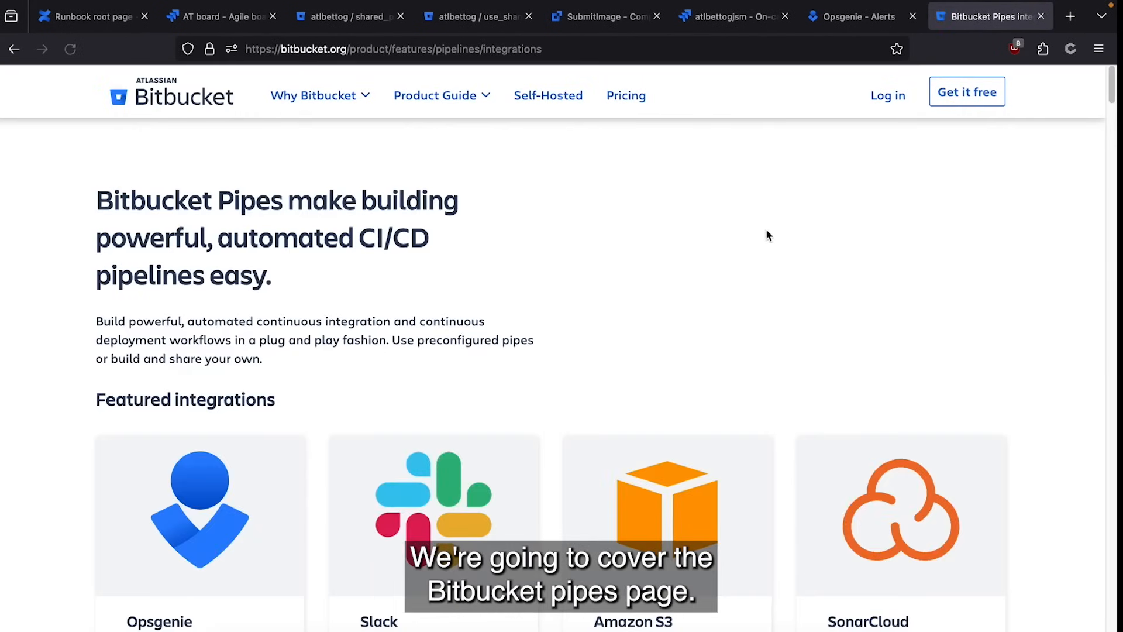
scroll(down, 3)
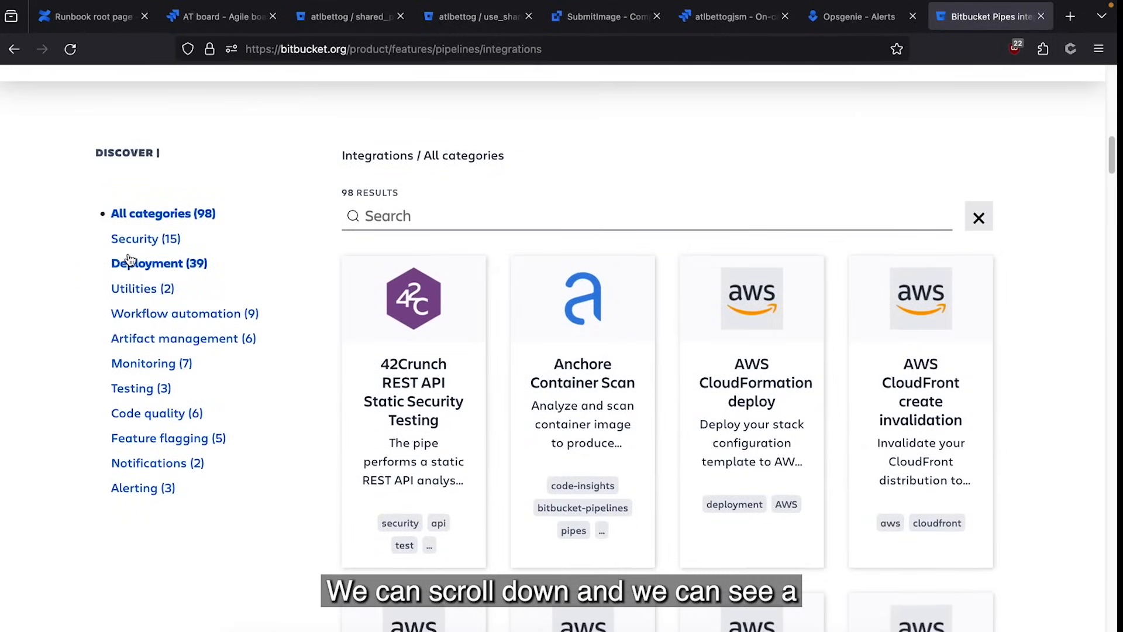
mouse_move(135, 239)
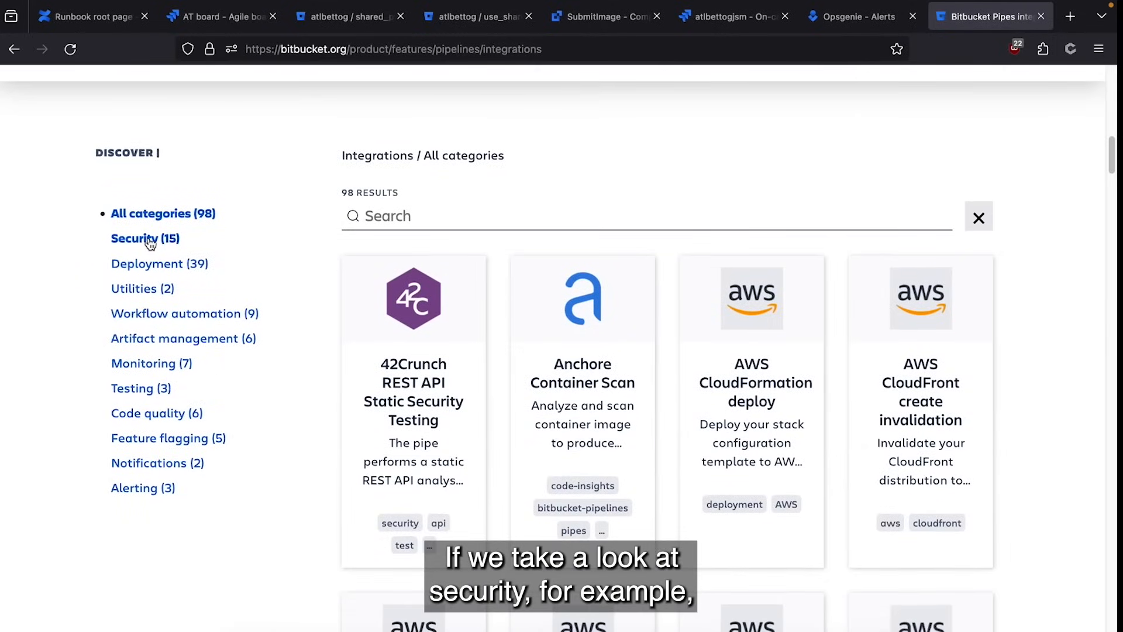
Filter the catalogue to Security and review the Snyk Scan pipe details.
click(144, 239)
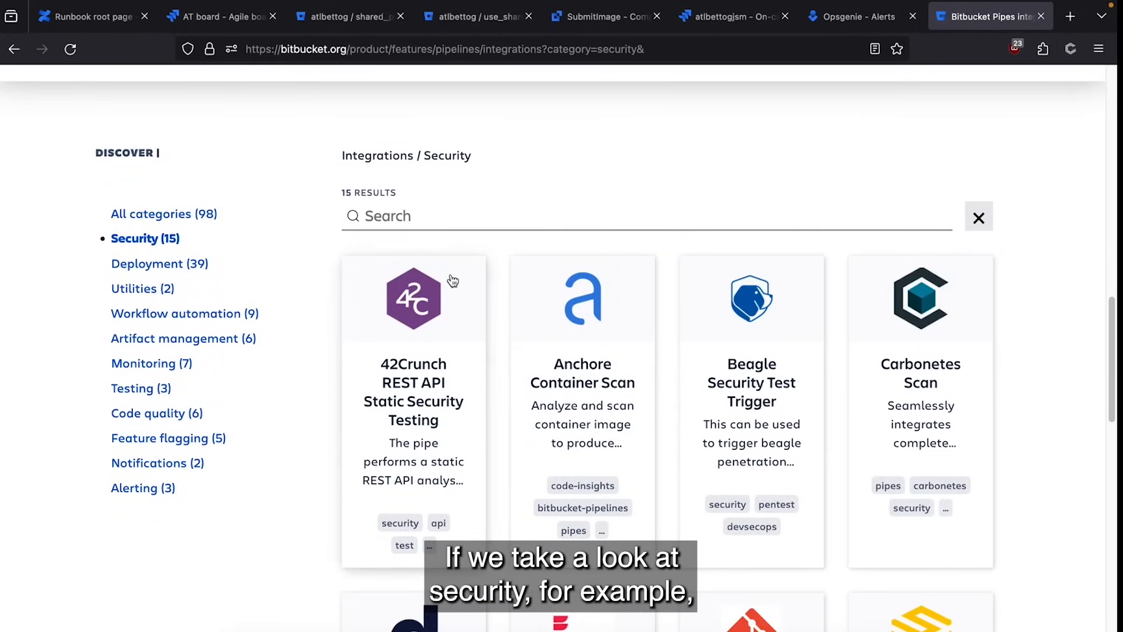
scroll(down, 3)
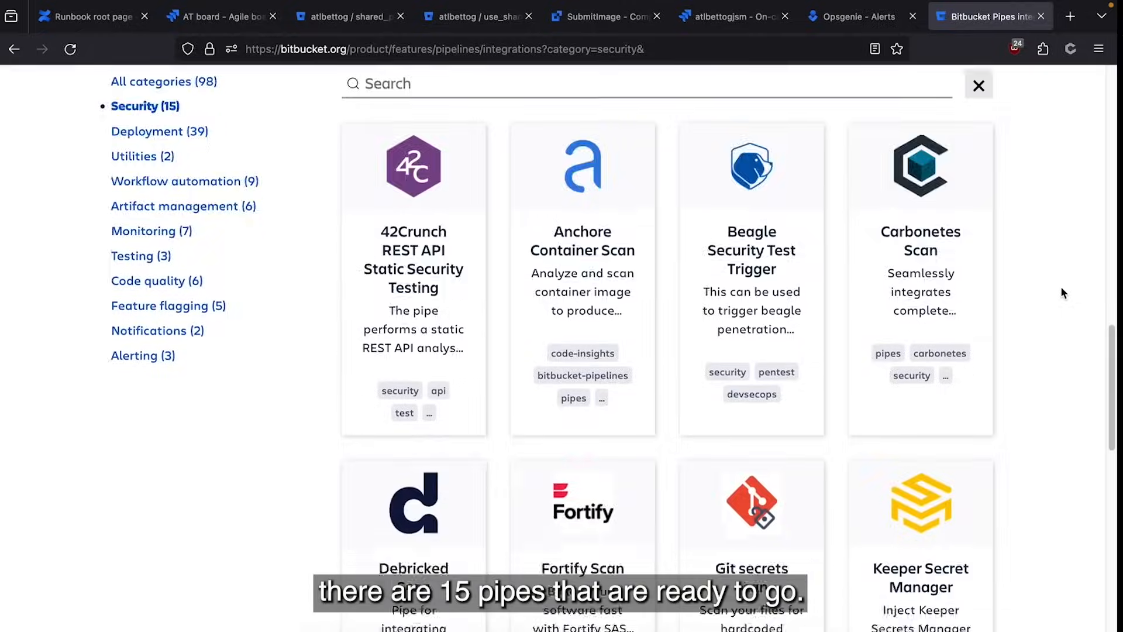
scroll(down, 3)
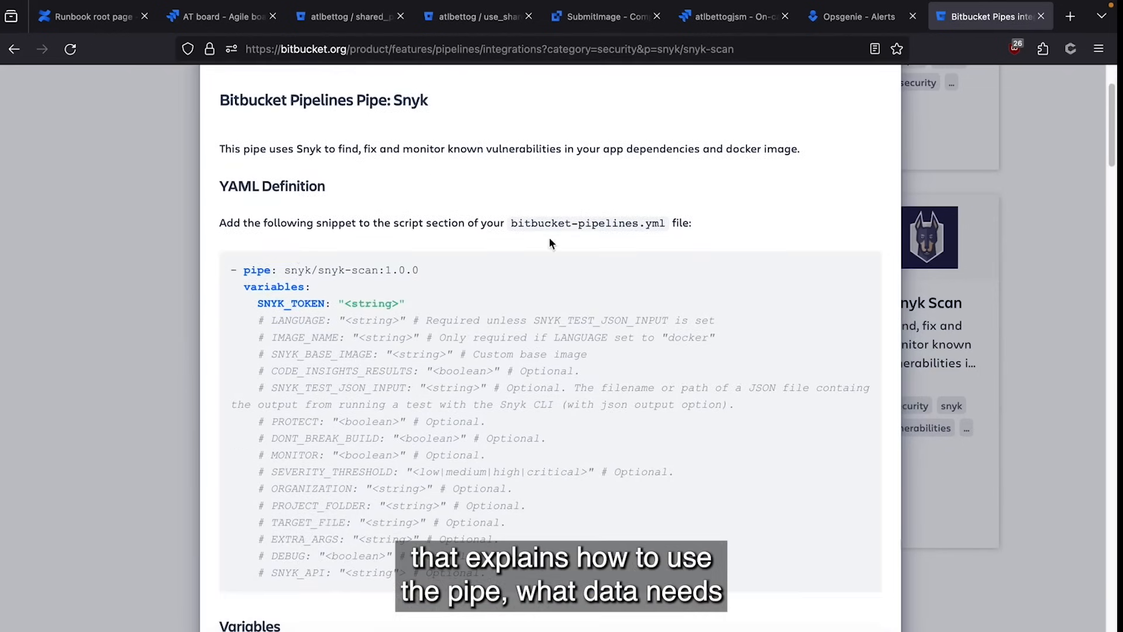
scroll(down, 3)
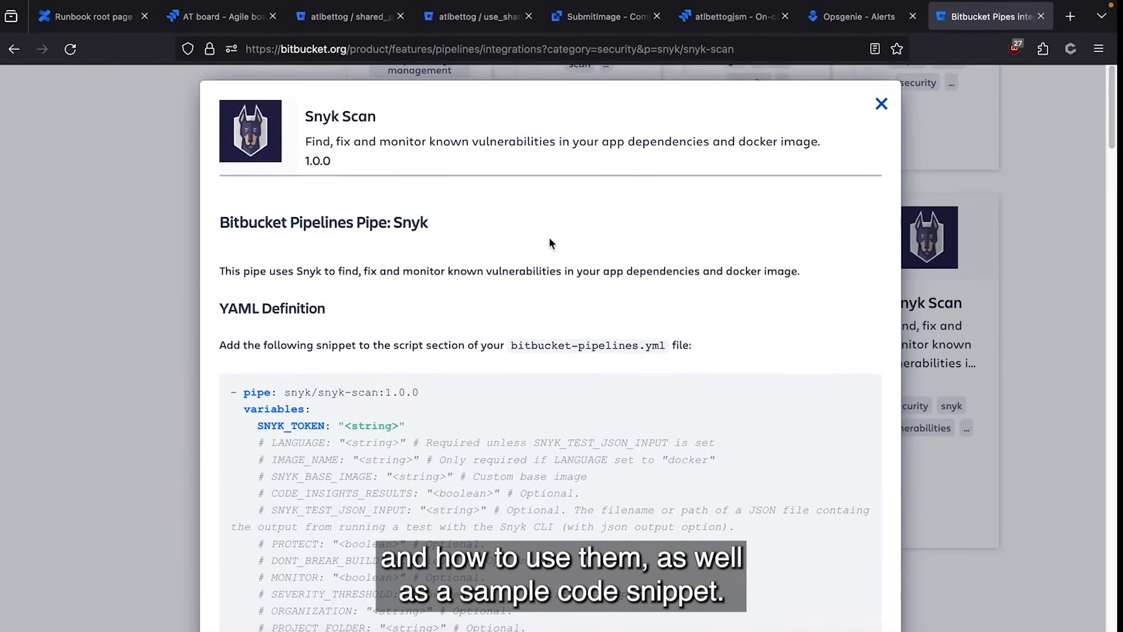
scroll(down, 3)
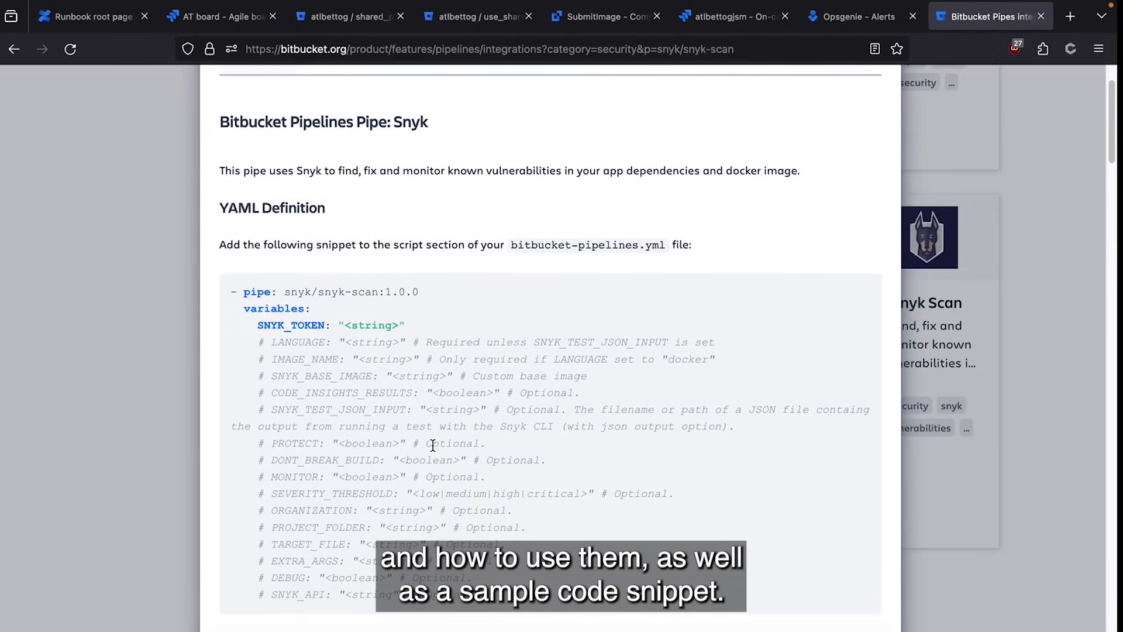
click(14, 49)
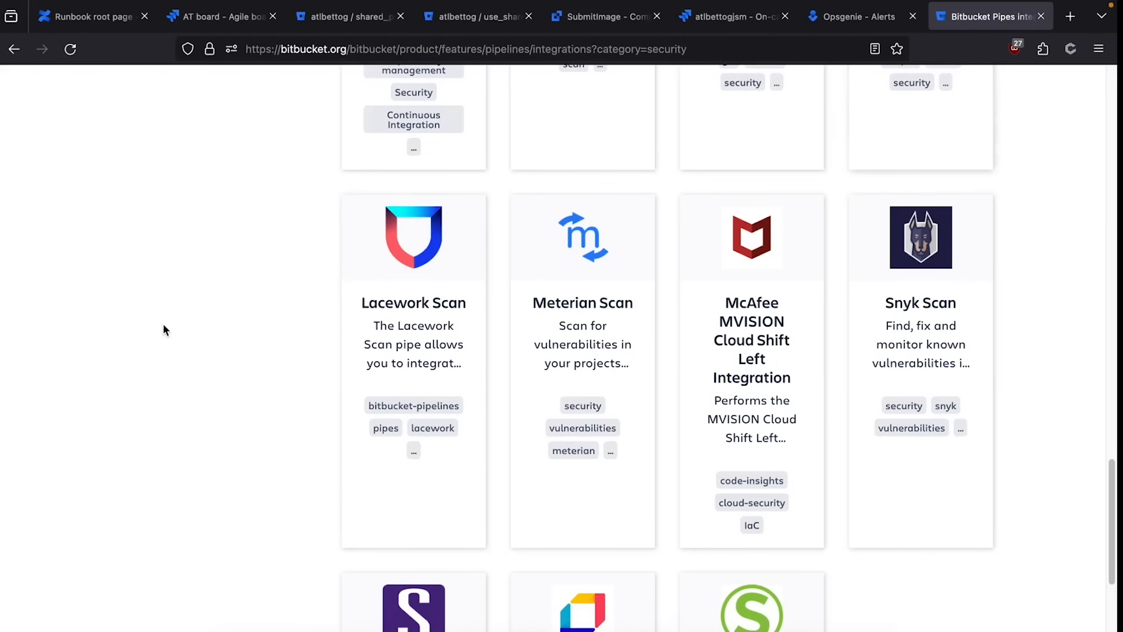
scroll(up, 3)
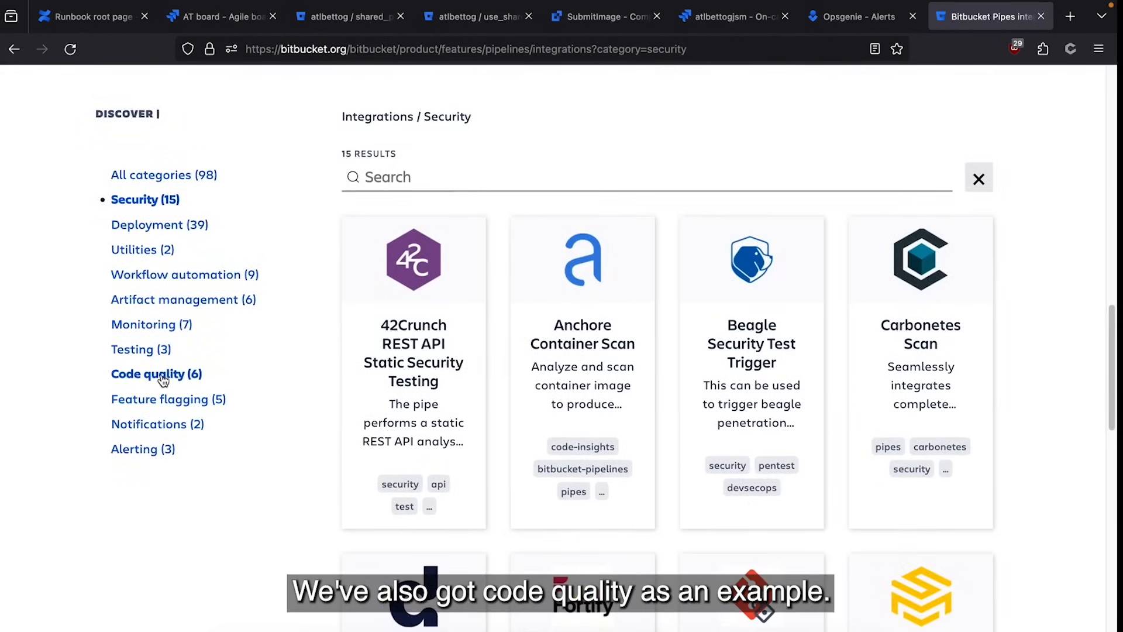
Filter to Code quality and review the SonarQube scan pipe and its YAML snippet.
click(157, 373)
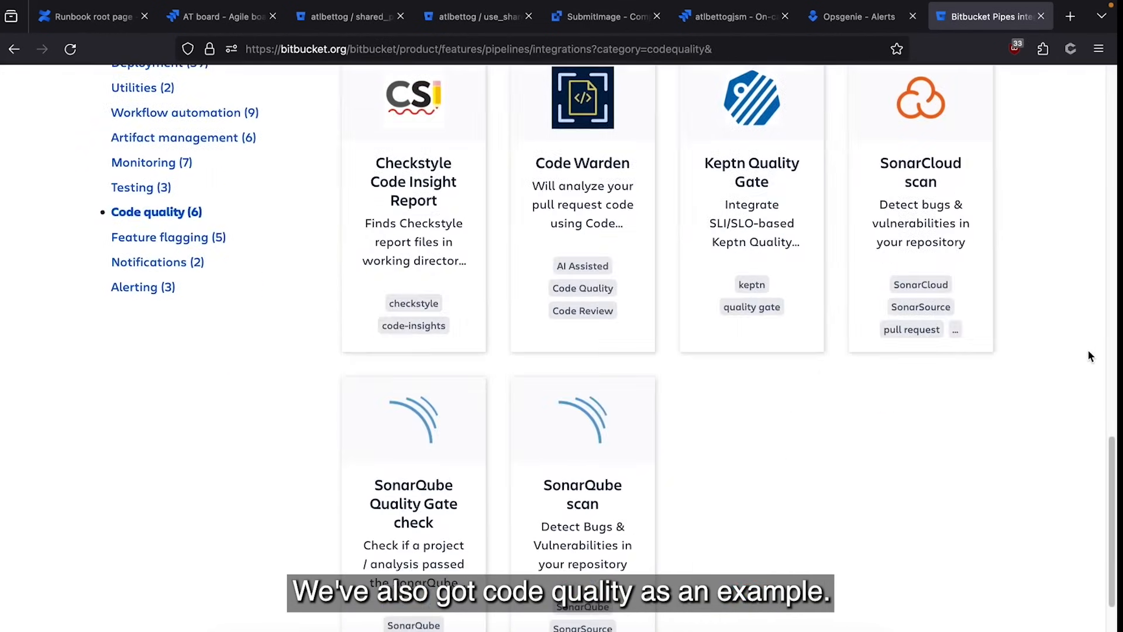
click(582, 495)
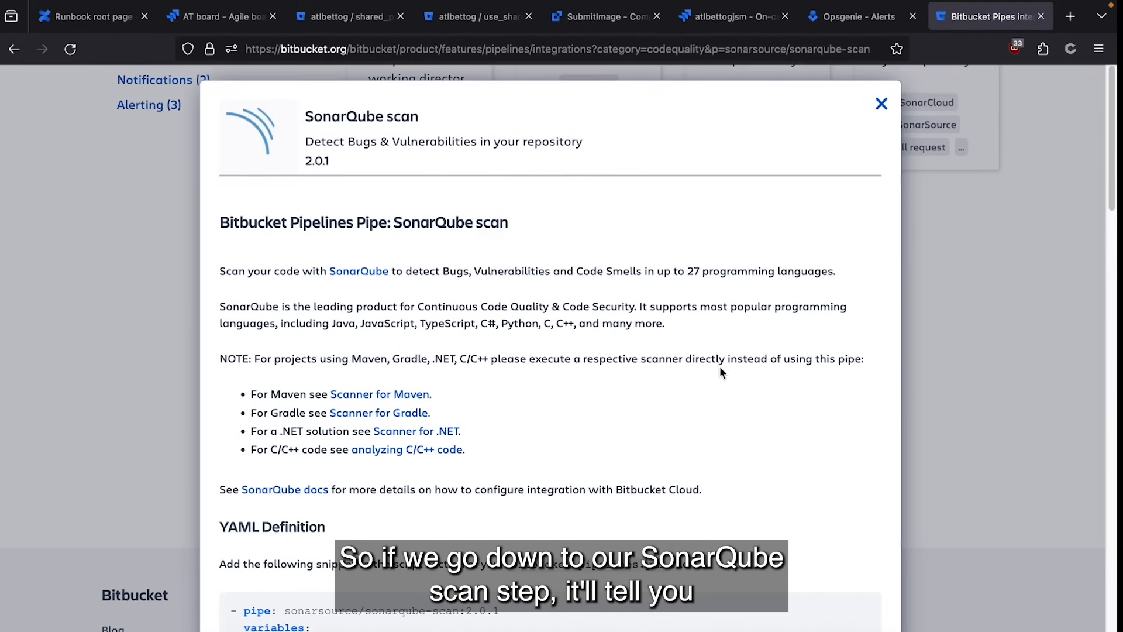
scroll(down, 3)
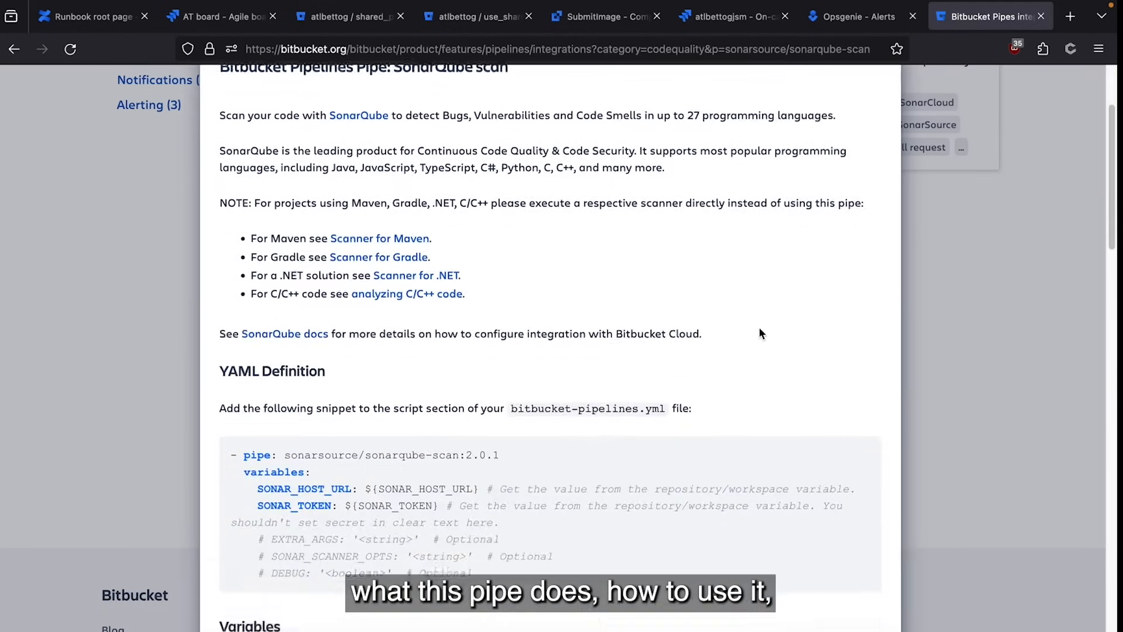
scroll(down, 3)
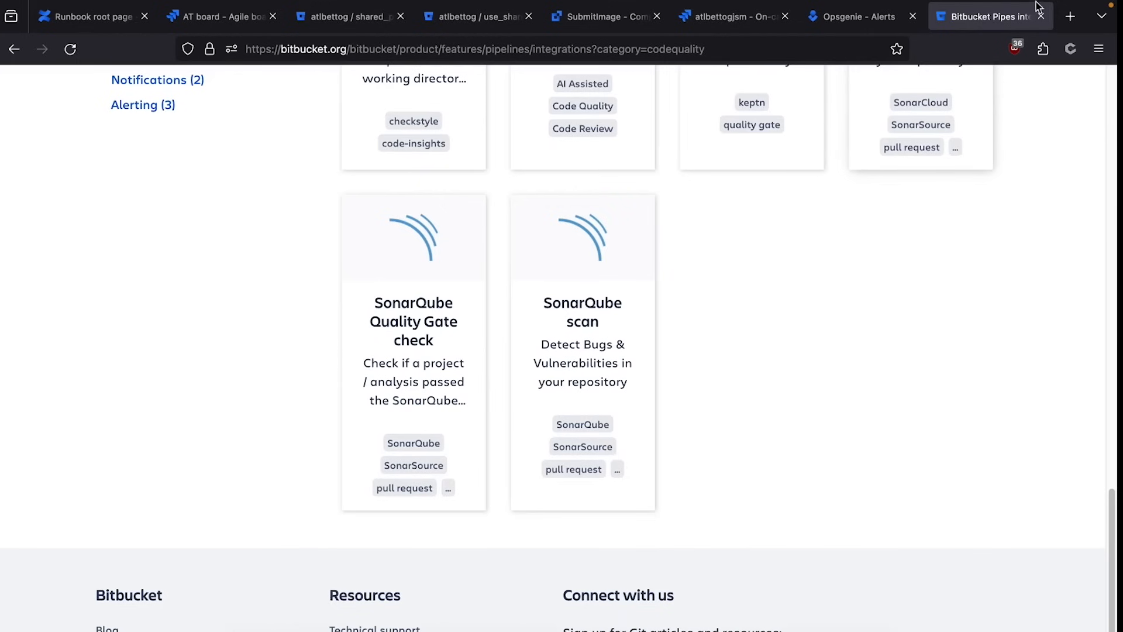
click(351, 16)
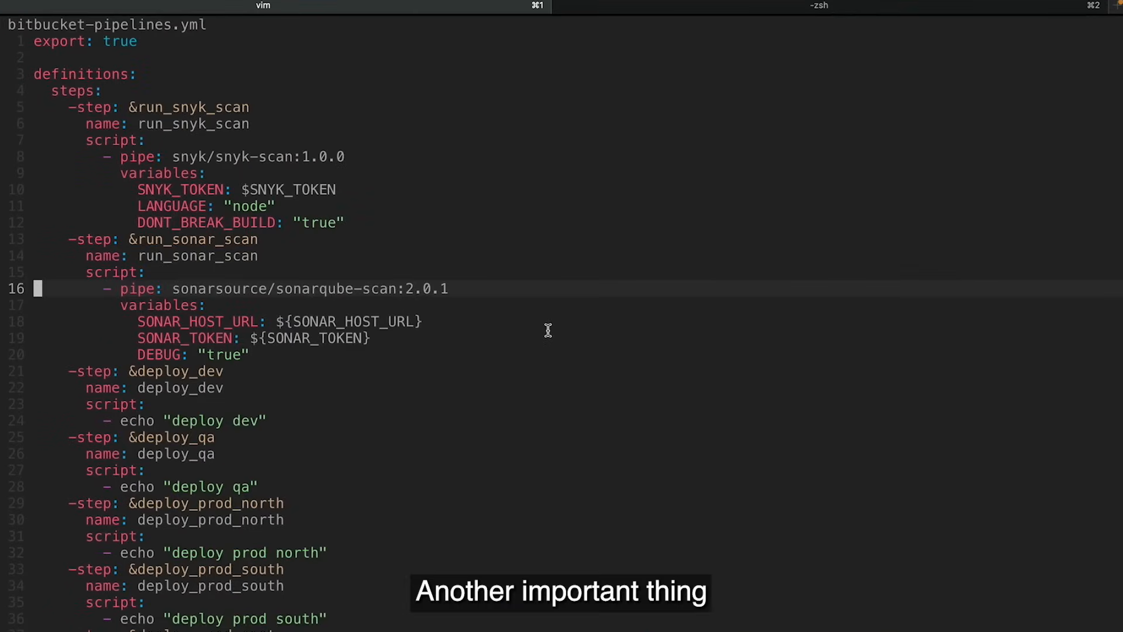
key(gg)
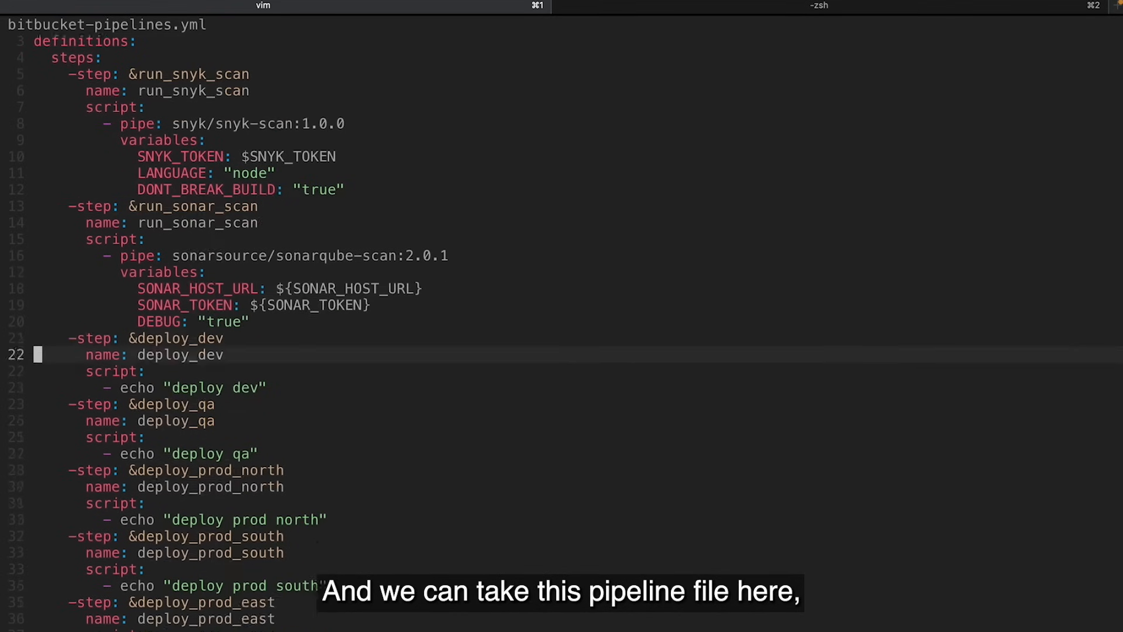
scroll(down, 3)
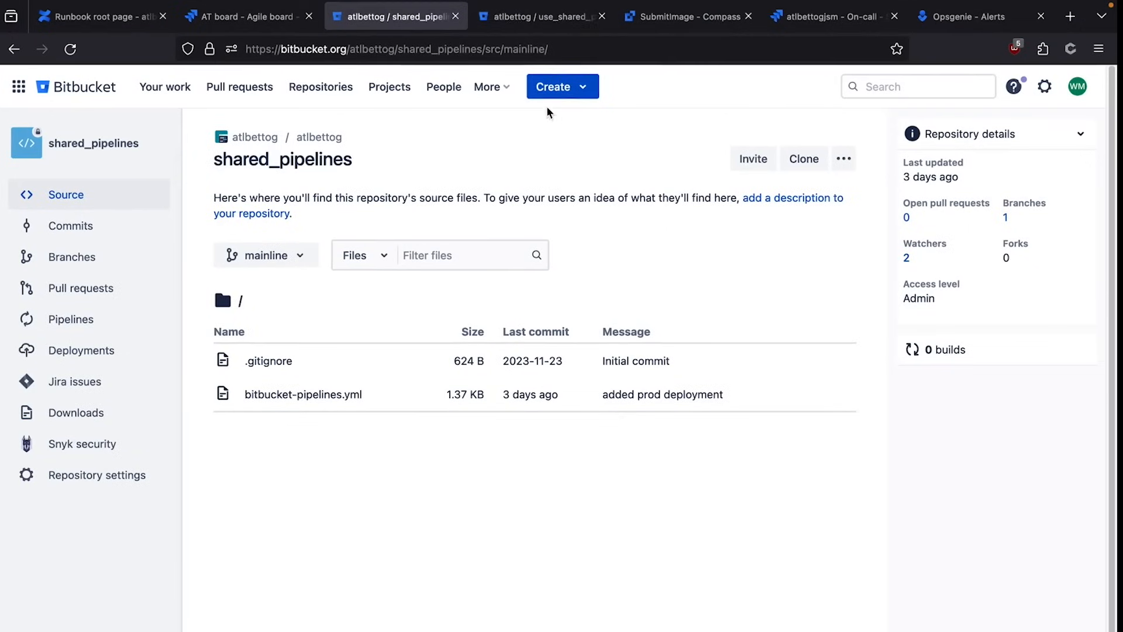
mouse_move(541, 16)
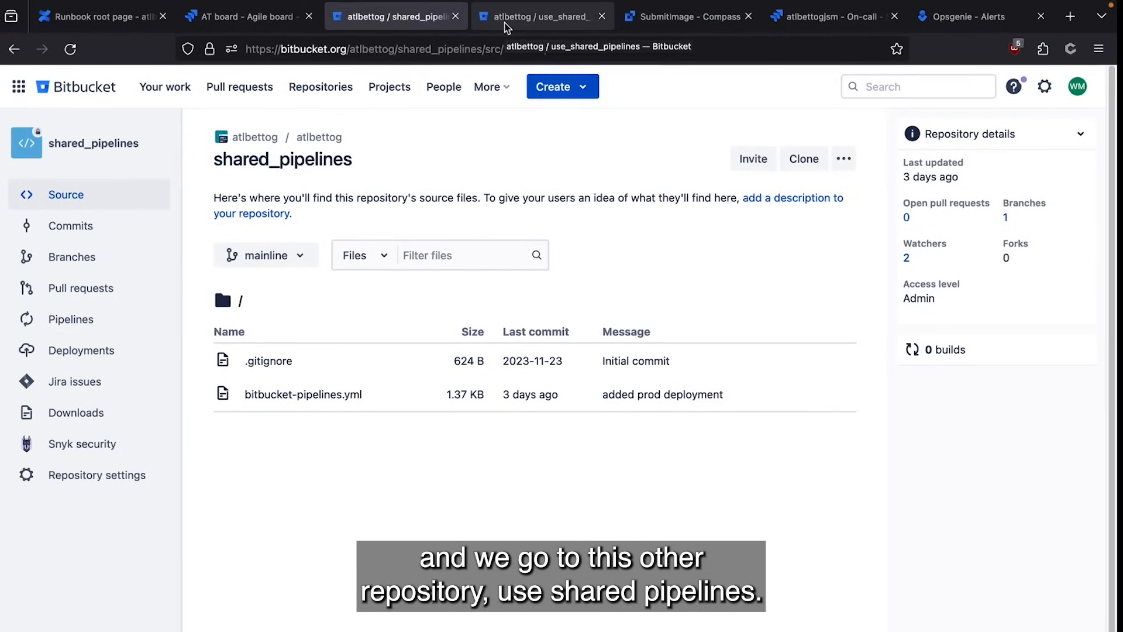
Switch to the use_shared_pipelines repository tab.
click(542, 15)
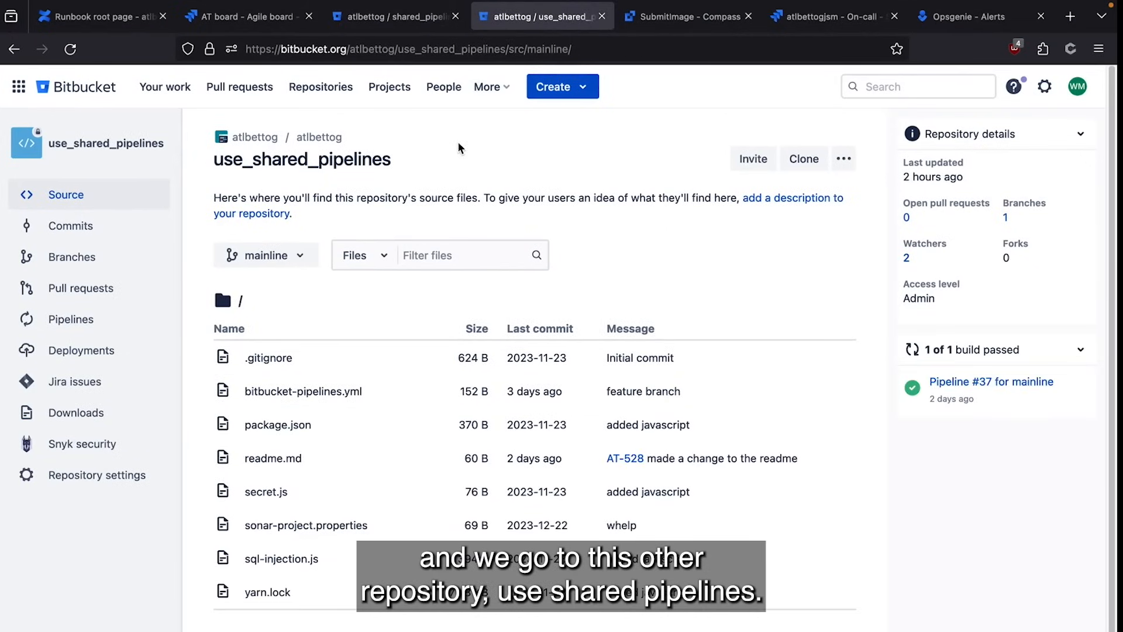
mouse_move(808, 336)
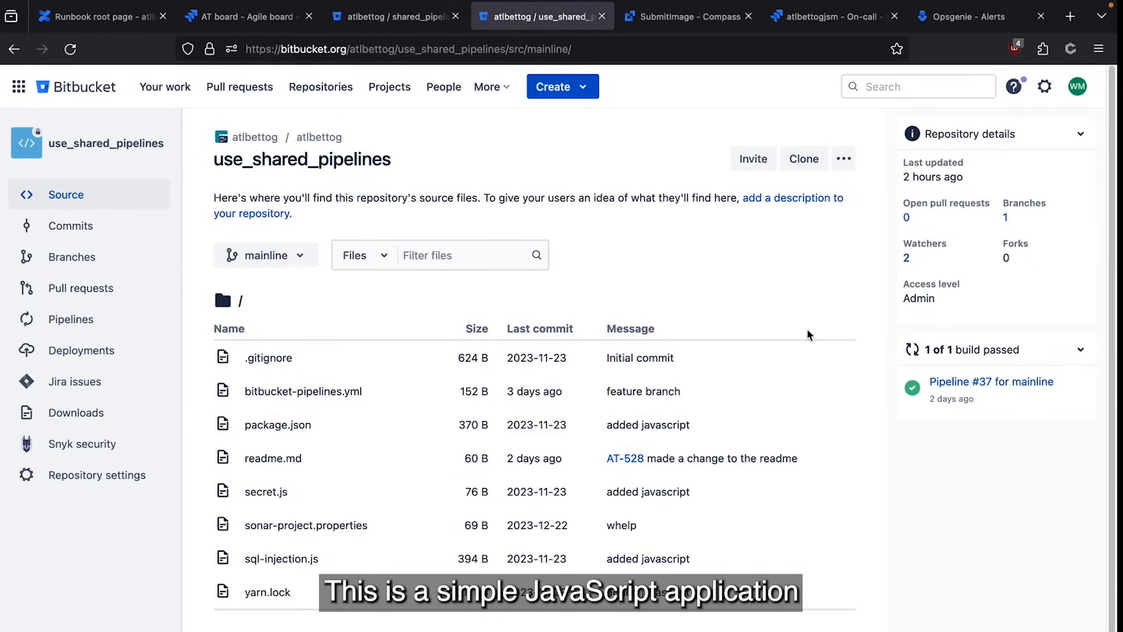
mouse_move(812, 288)
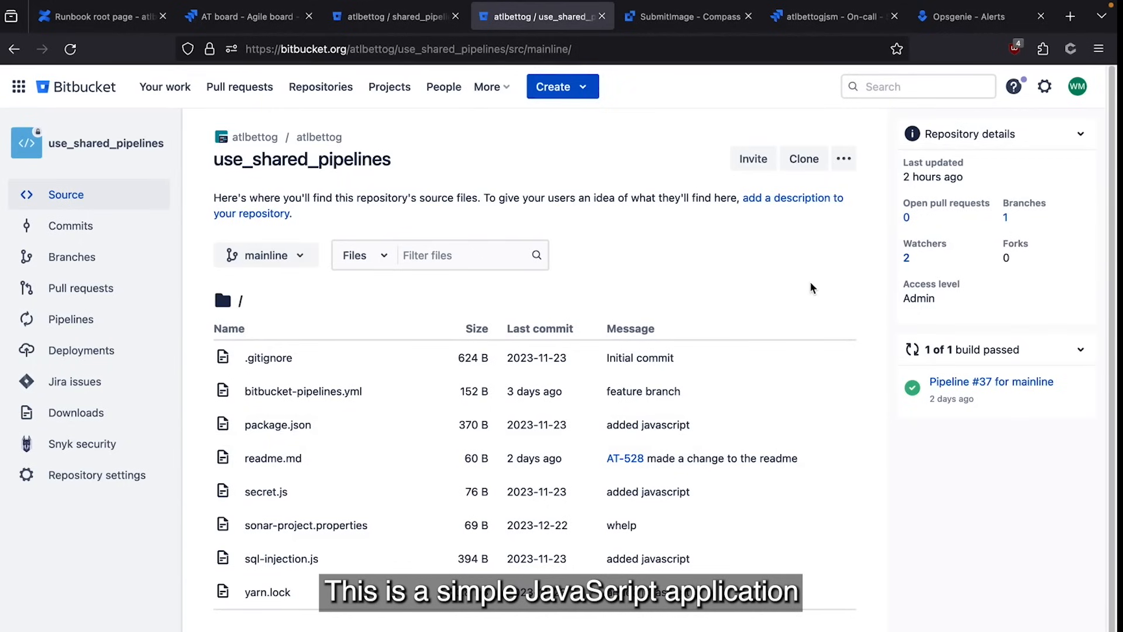
mouse_move(336, 398)
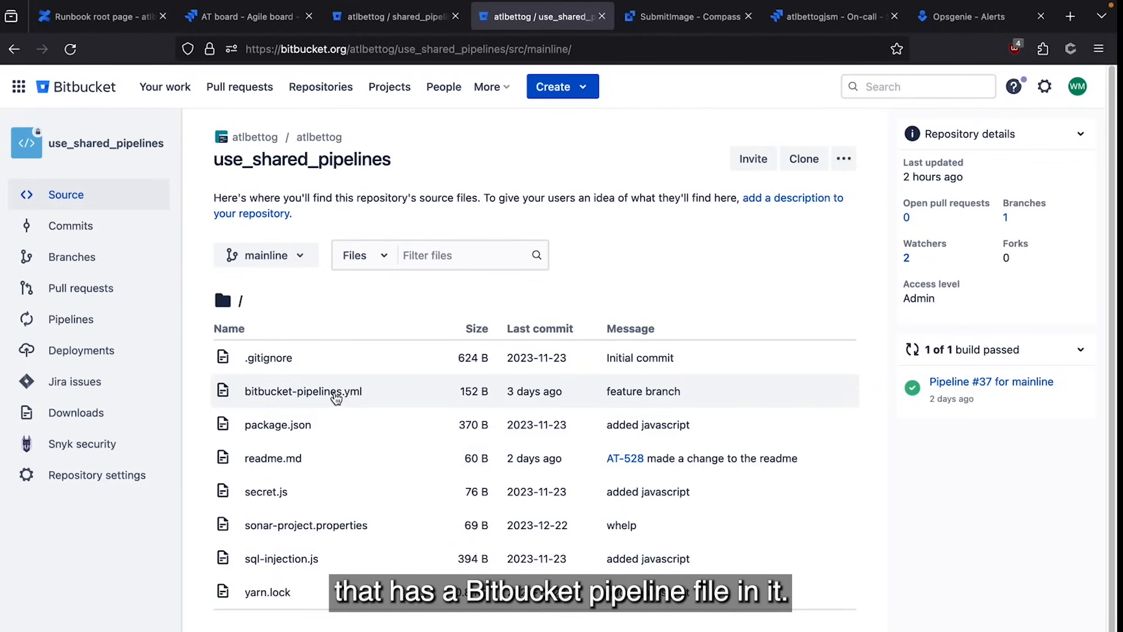
mouse_move(546, 145)
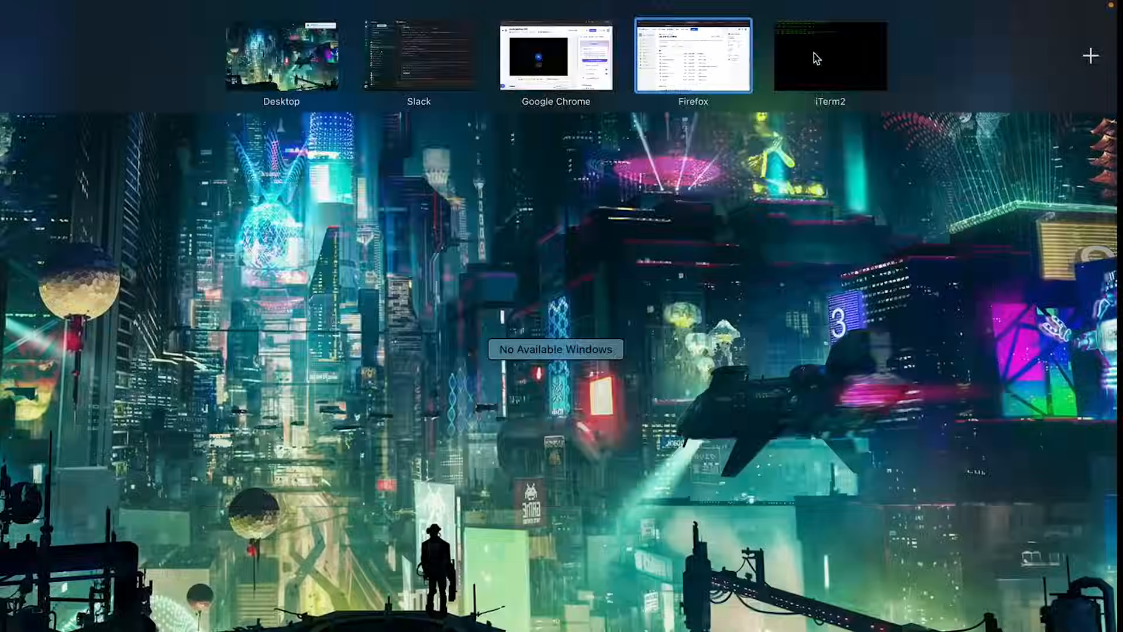
click(829, 57)
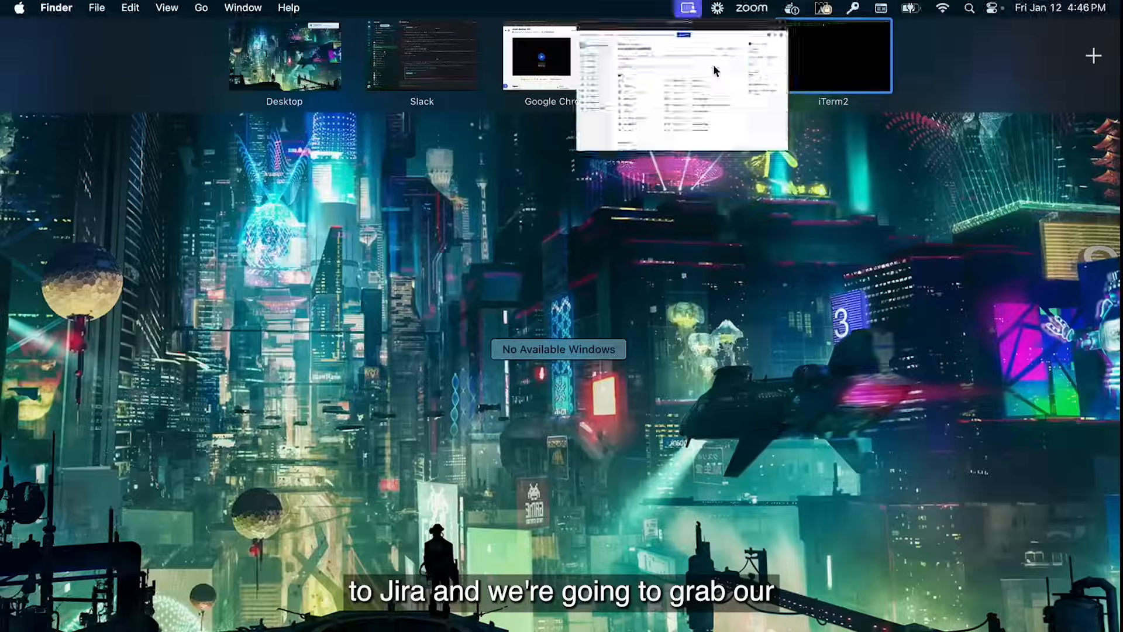
Switch to the Firefox window showing Jira.
click(681, 83)
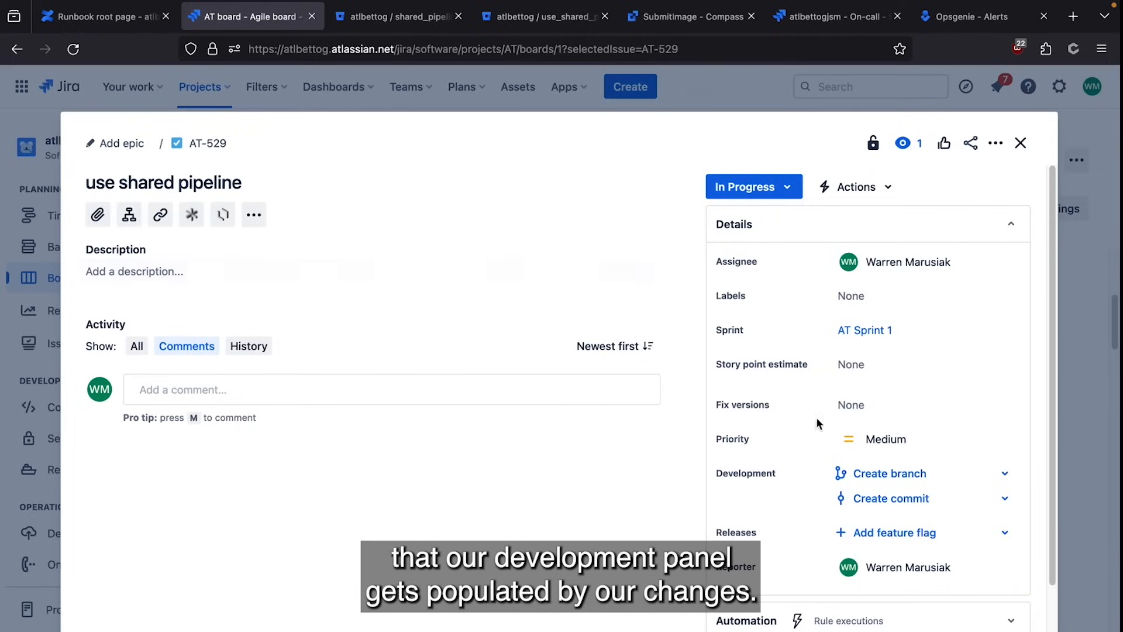
mouse_move(492, 249)
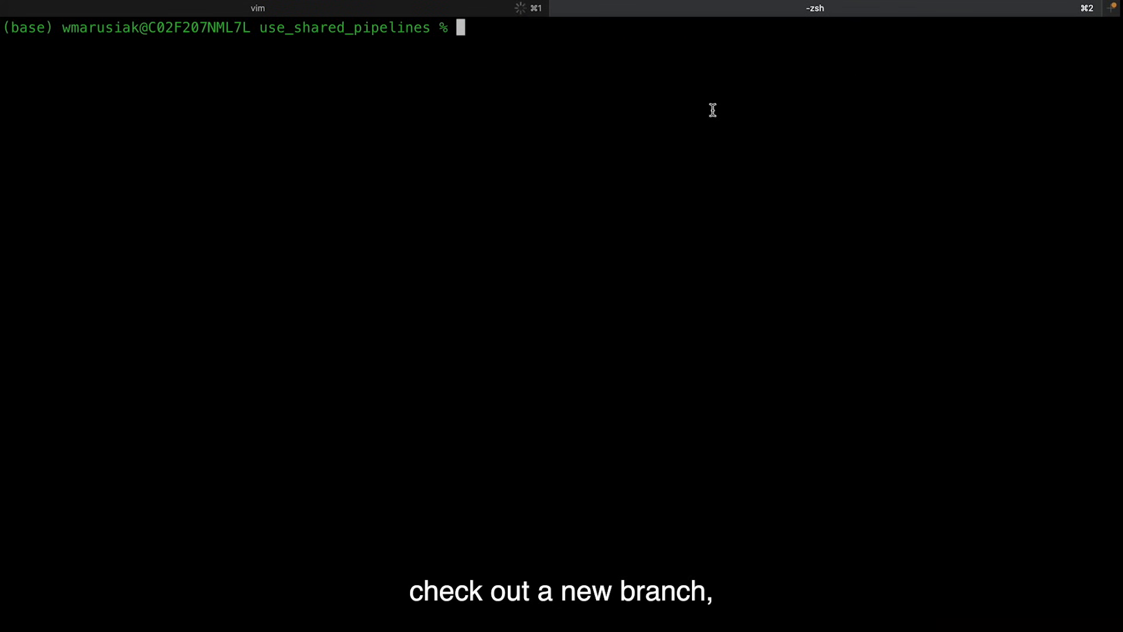
Create and check out the new branch feature/AT-529.
text(git check)
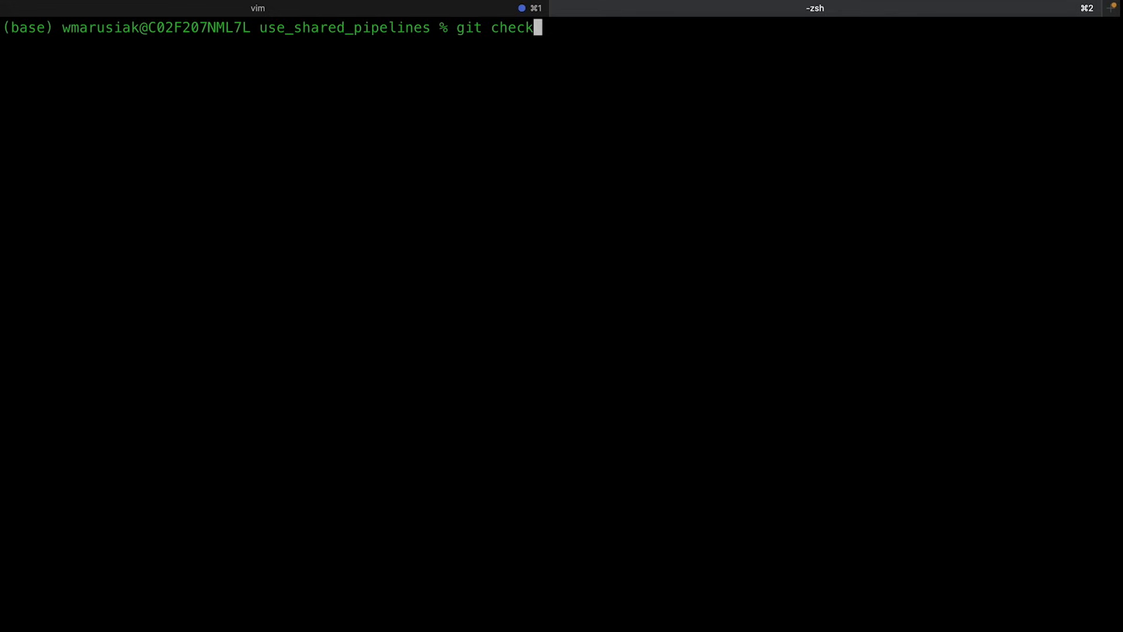
text(out -b feature)
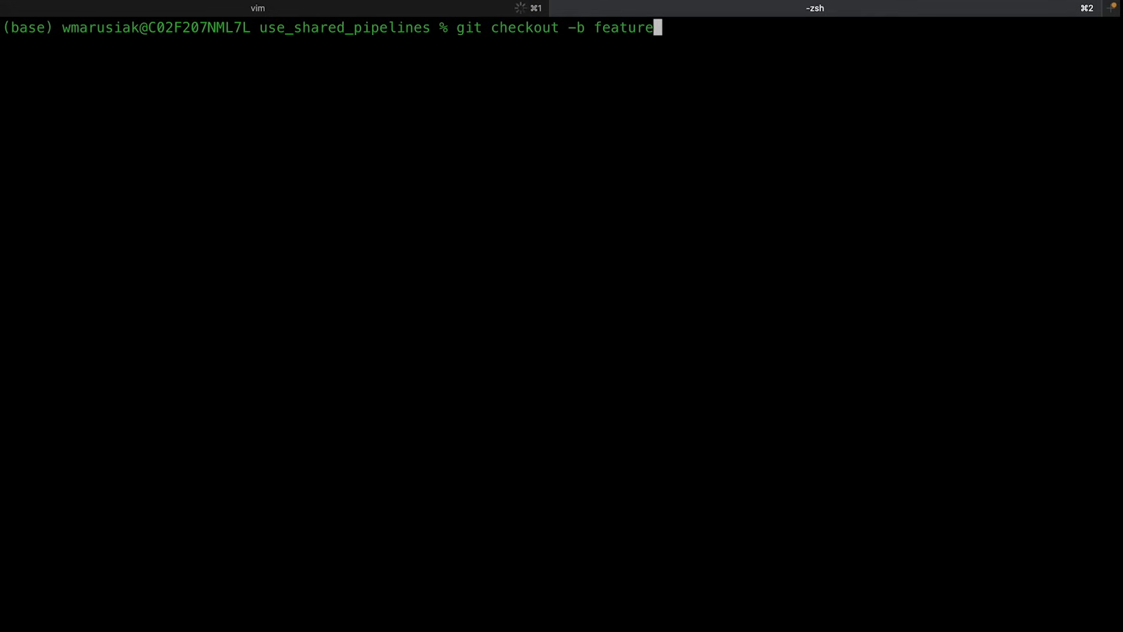
text(/AT-5)
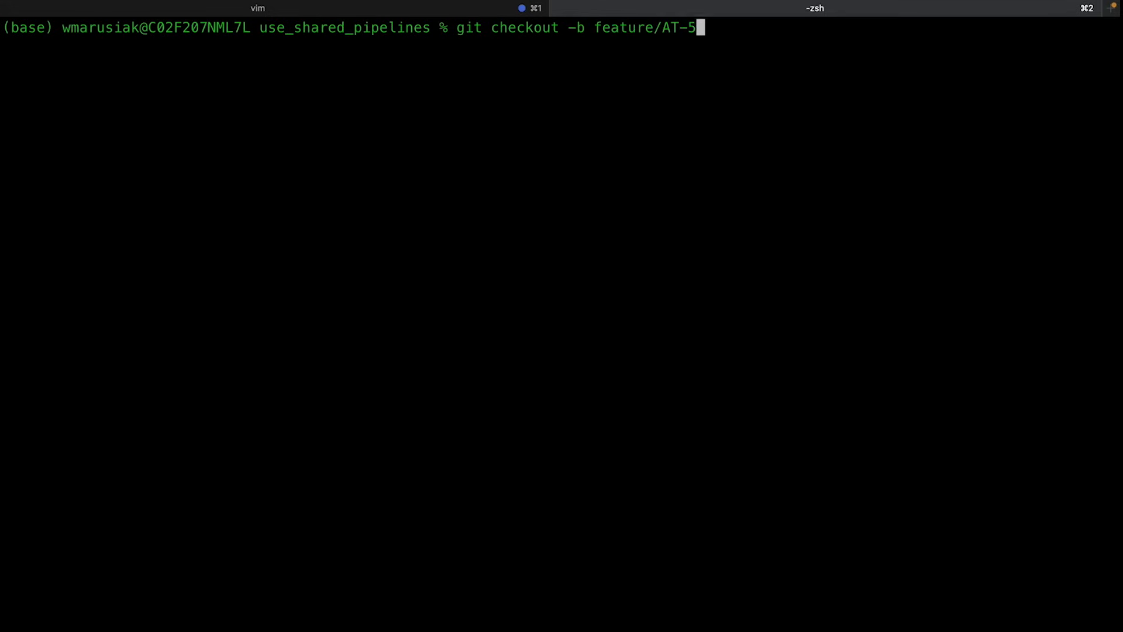
key(Return)
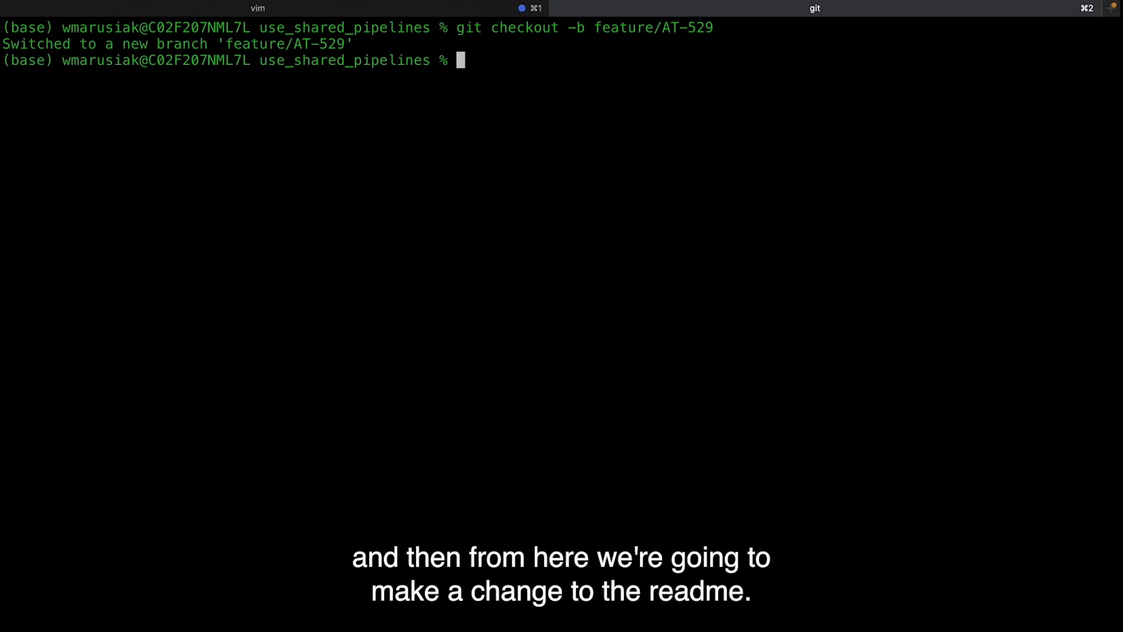
Edit readme.md, stage all changes, and commit as 'AT-529 changed the readme'.
text(vim readme.md)
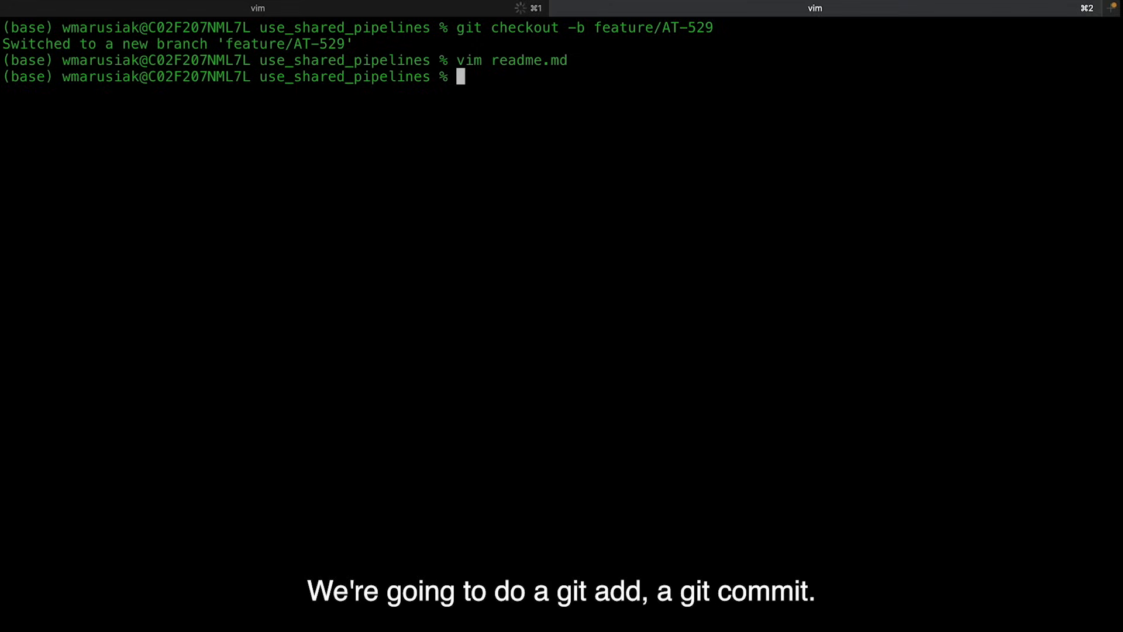
text(git add --all)
text(git comm)
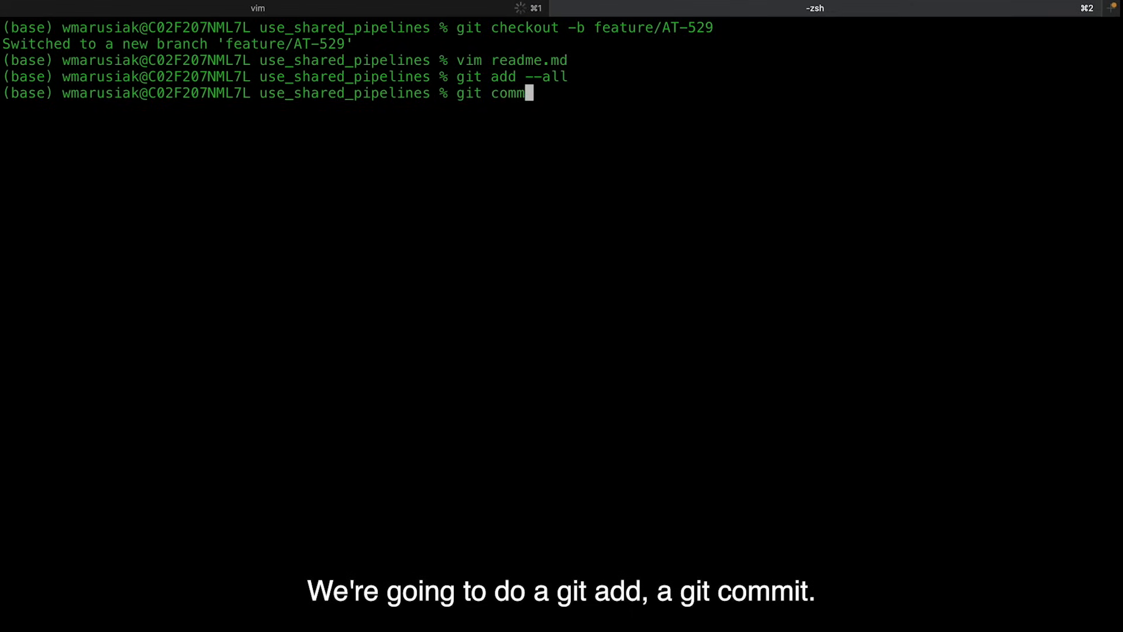
text(it -m "AT-529 chang)
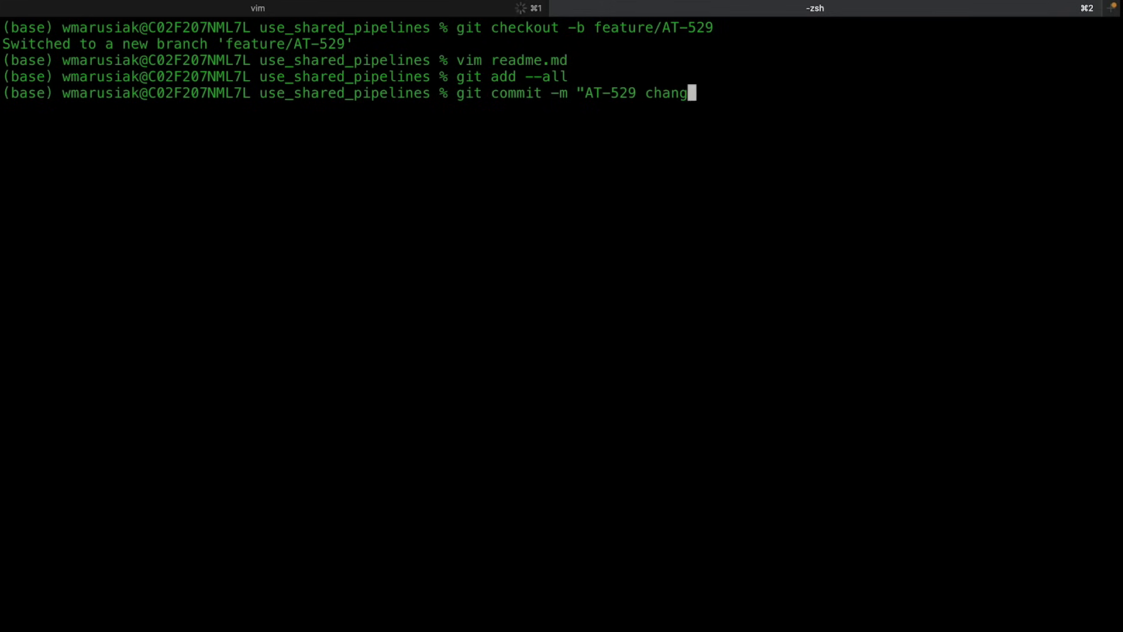
key(Return)
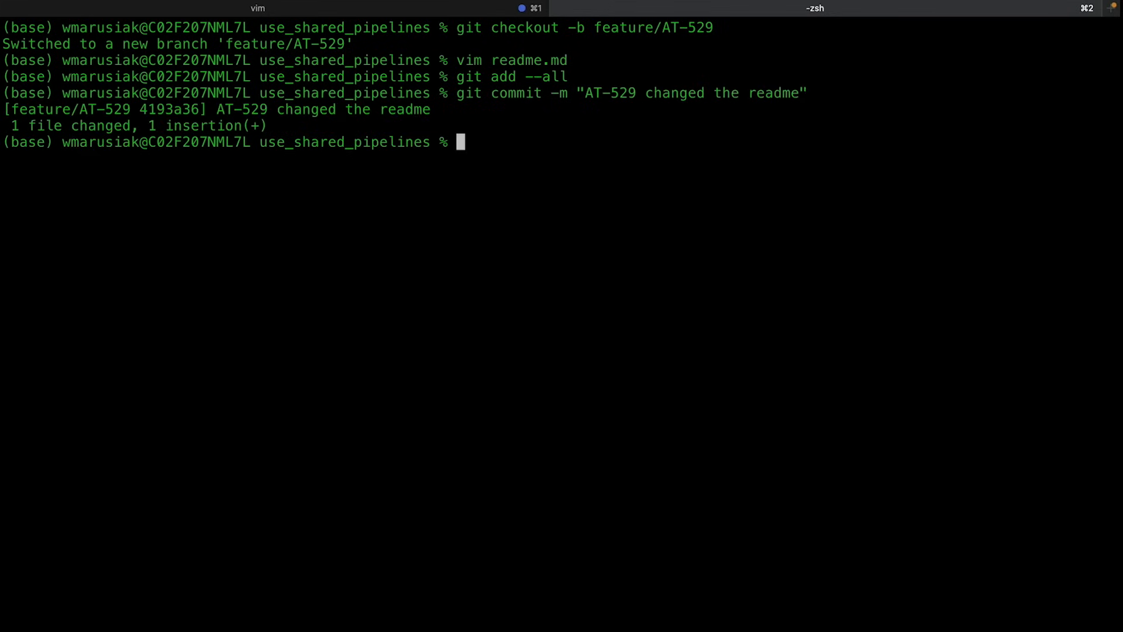
text(git push -u)
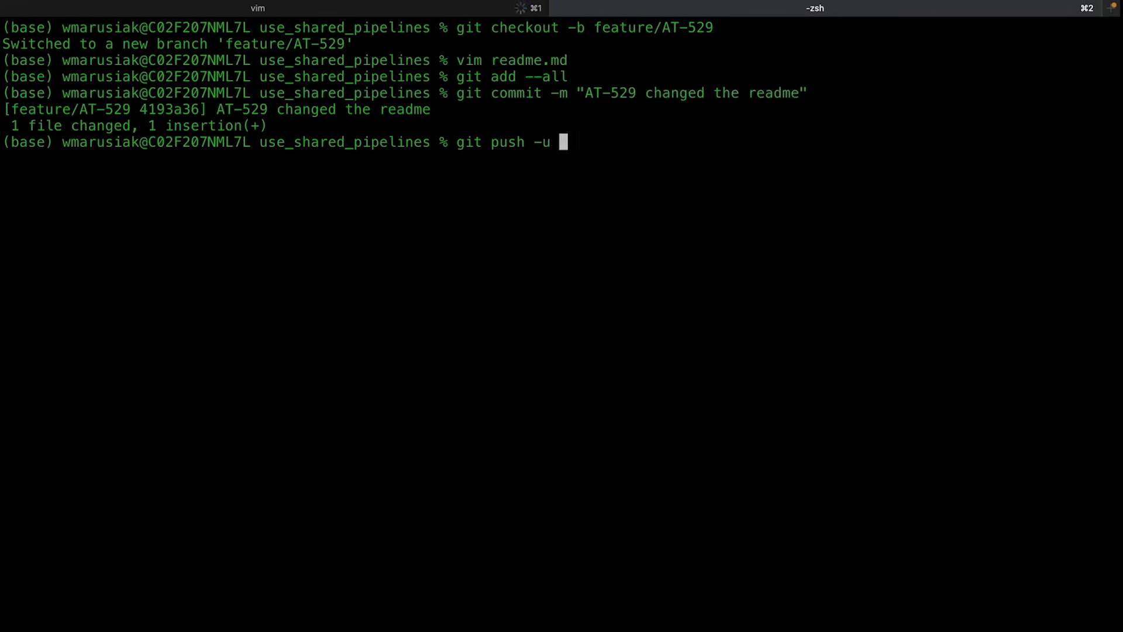
Run git push -u origin feature/AT-529 so the branch tracks its remote.
text(origin feature)
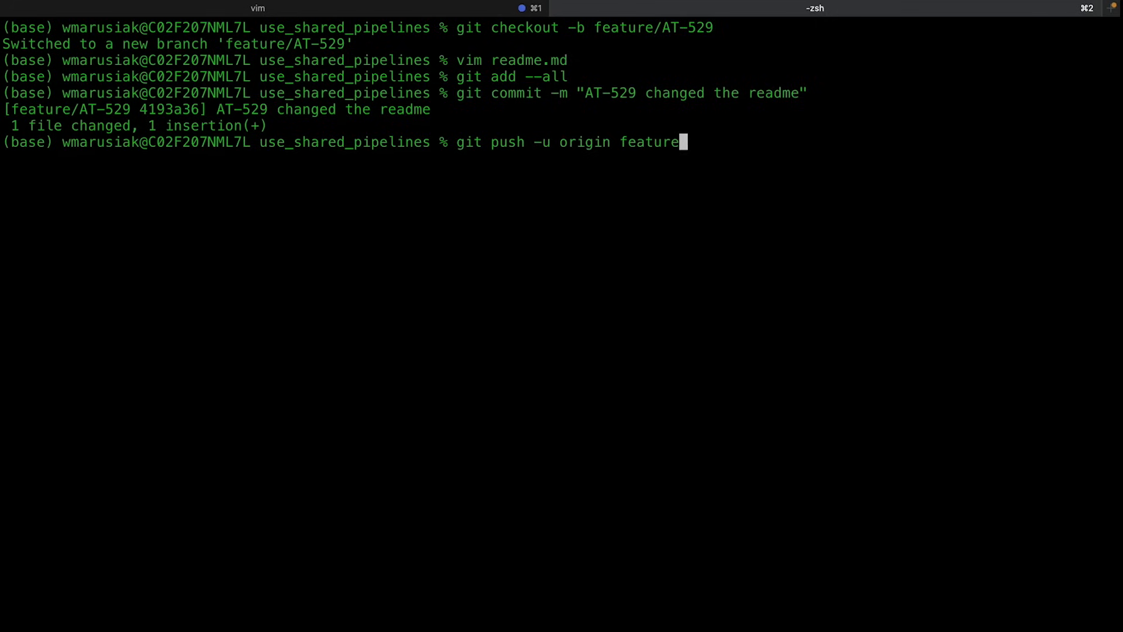
text(/AT-52)
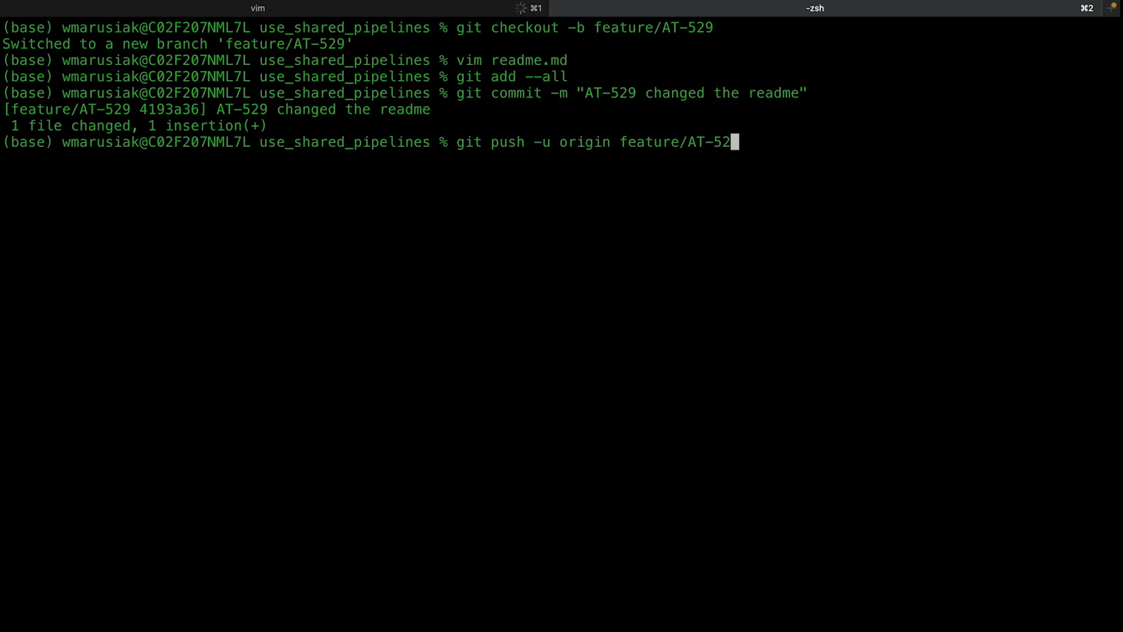
key(Return)
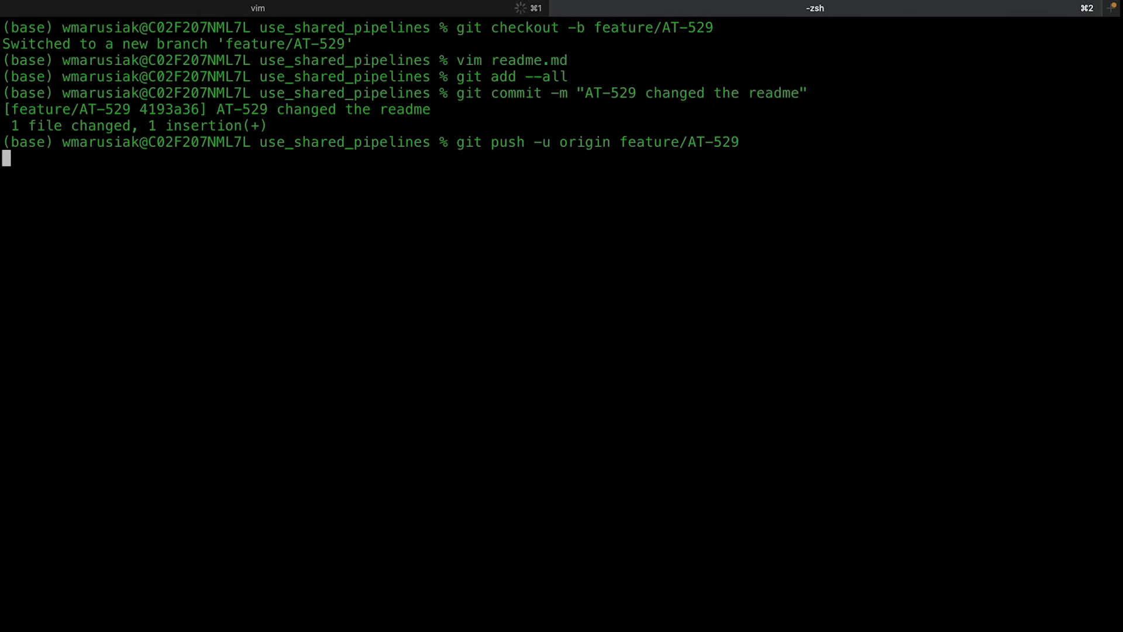
key(Return)
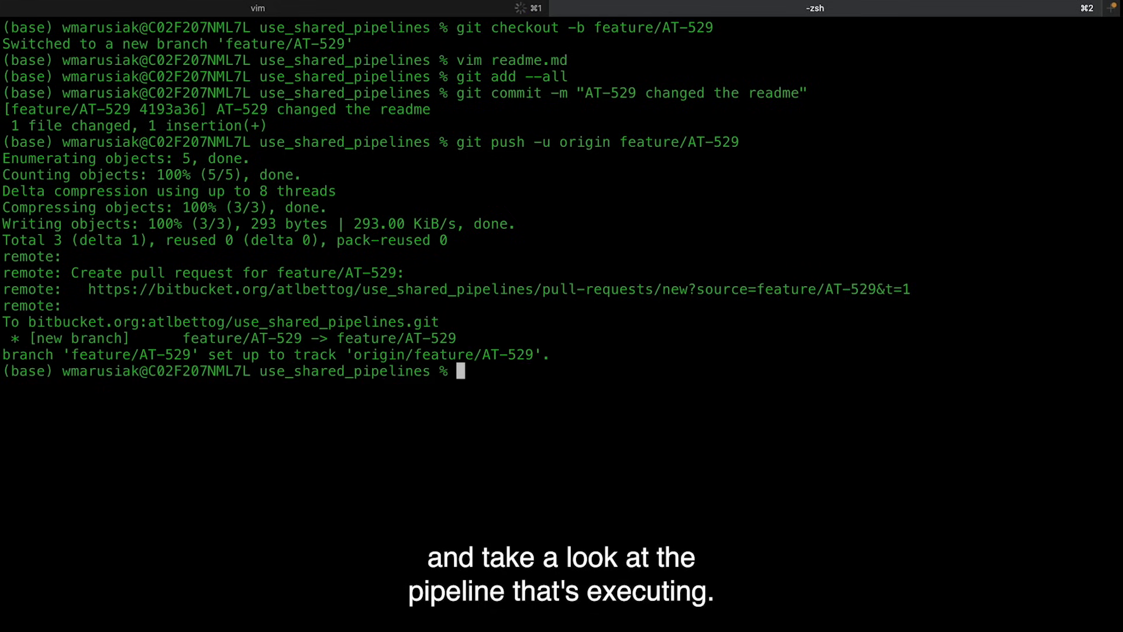
mouse_move(746, 222)
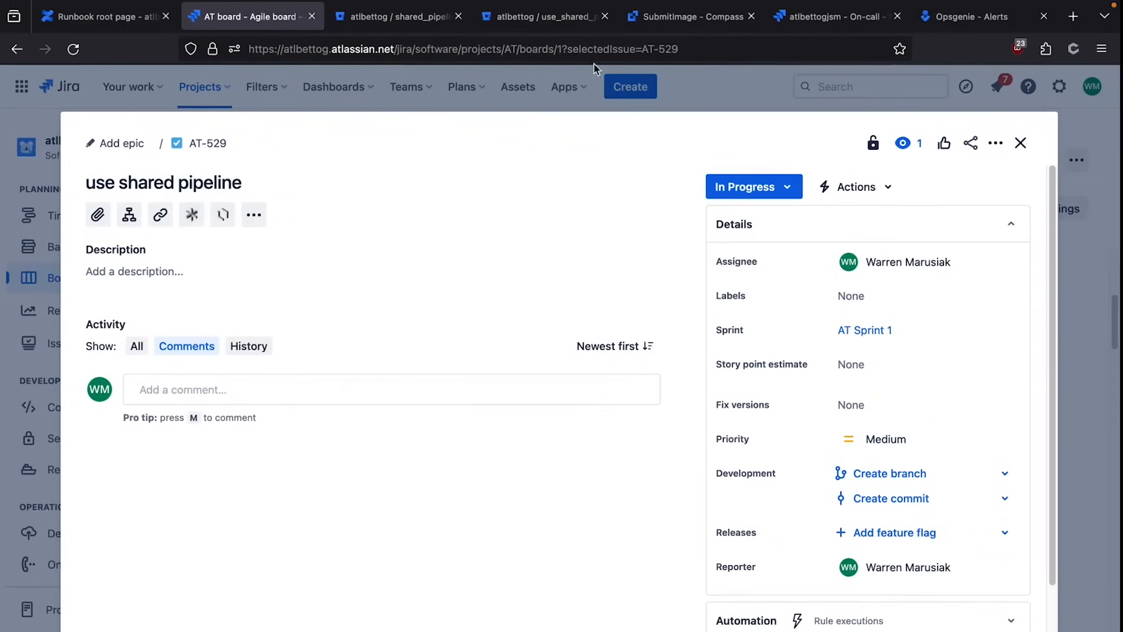
From use_shared_pipelines' Pipelines list, open run #38 for the AT-529 readme commit.
click(544, 16)
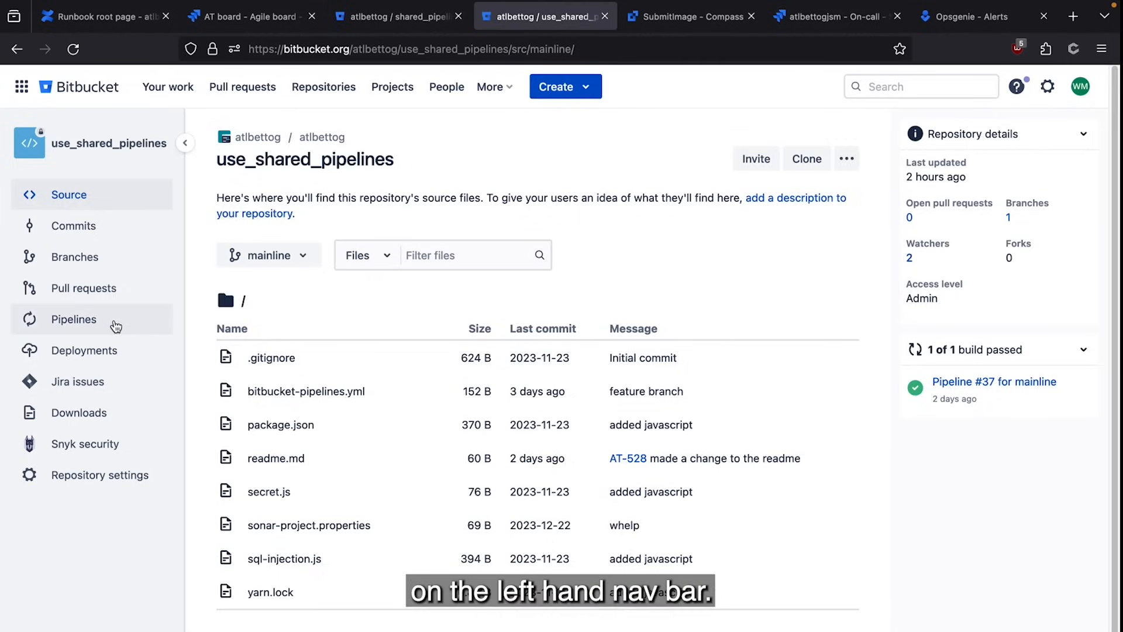
click(73, 318)
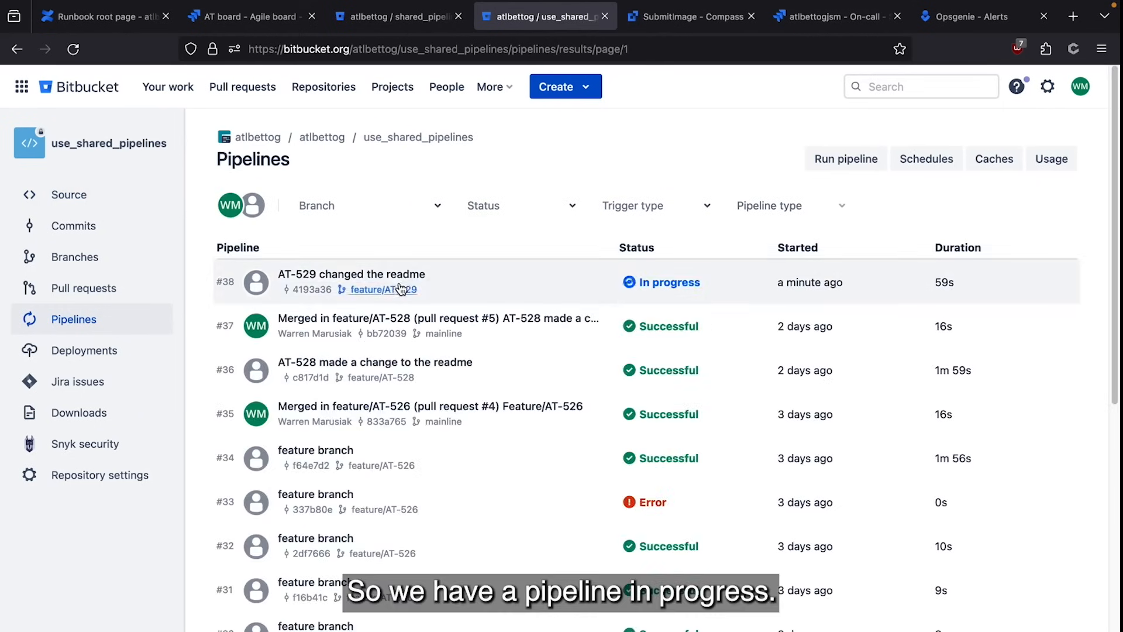
click(351, 281)
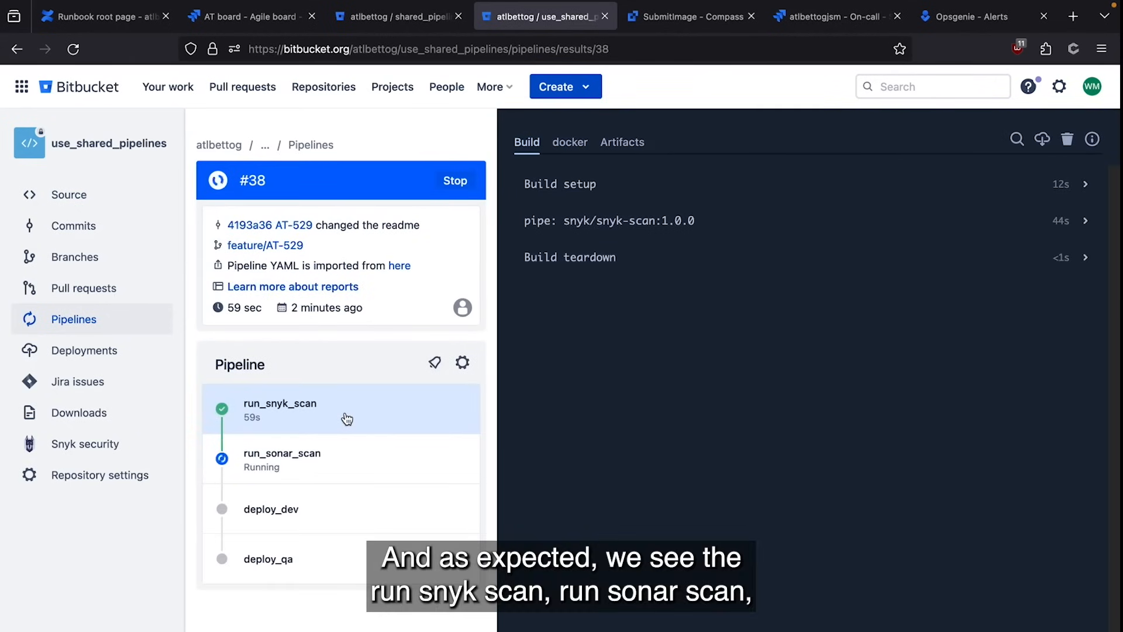
mouse_move(356, 464)
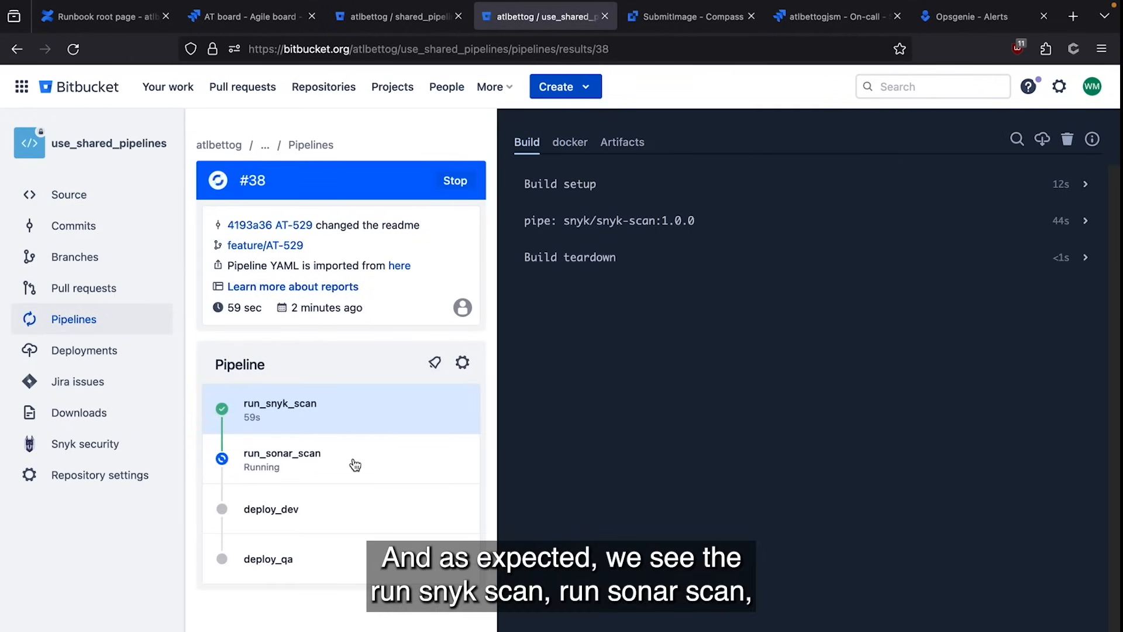
mouse_move(386, 369)
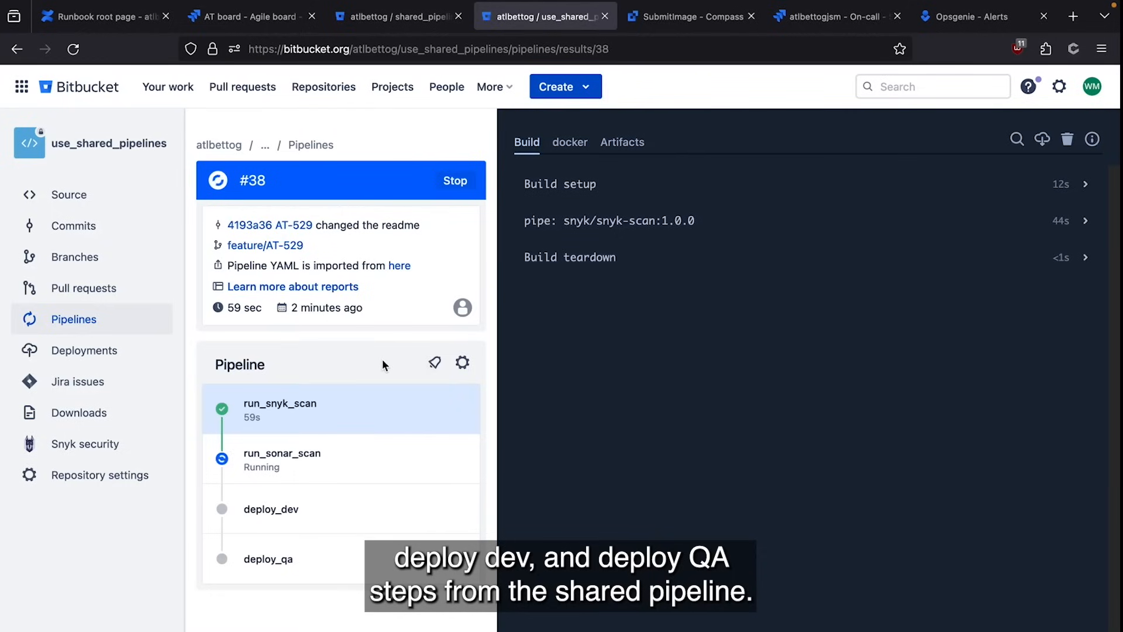
mouse_move(399, 16)
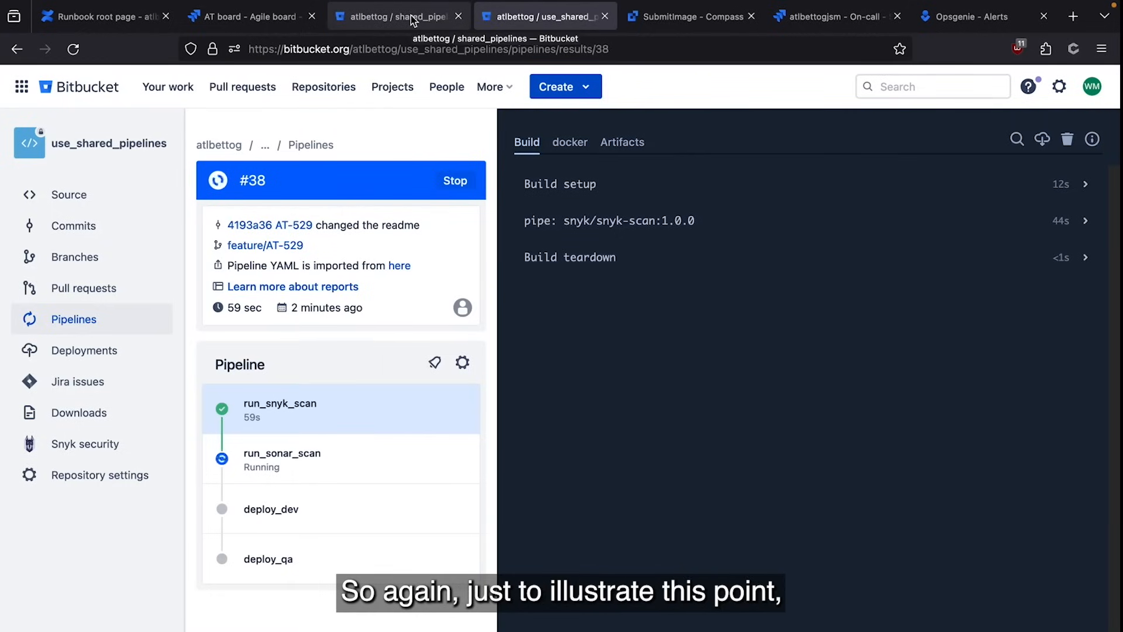
In shared_pipelines, open bitbucket-pipelines.yml and highlight the steps run for branches.
click(396, 15)
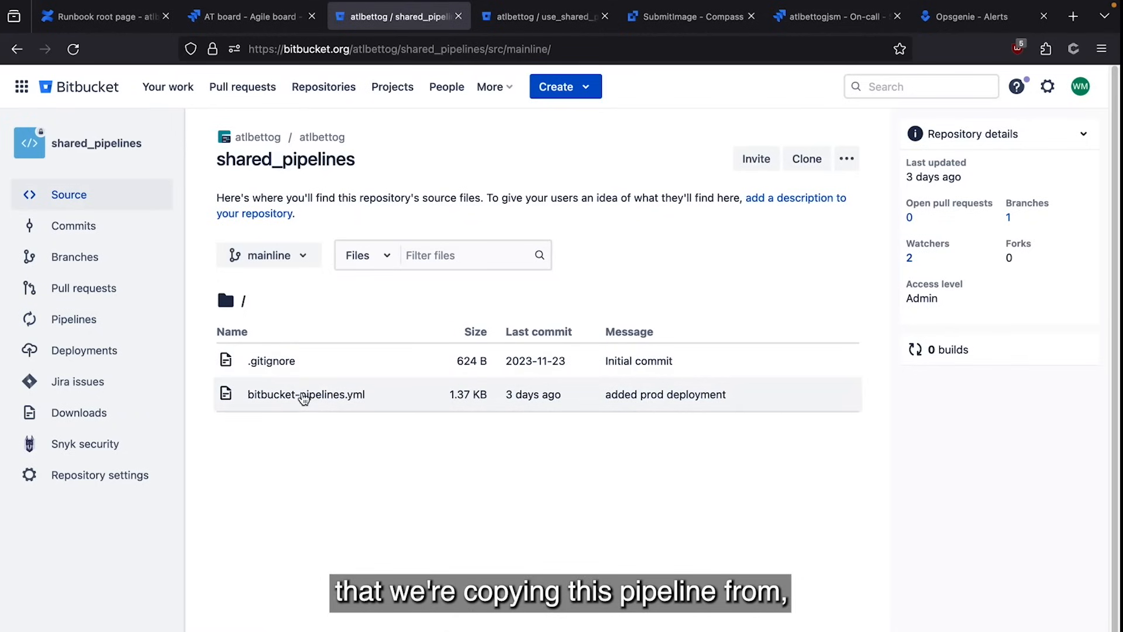
click(305, 393)
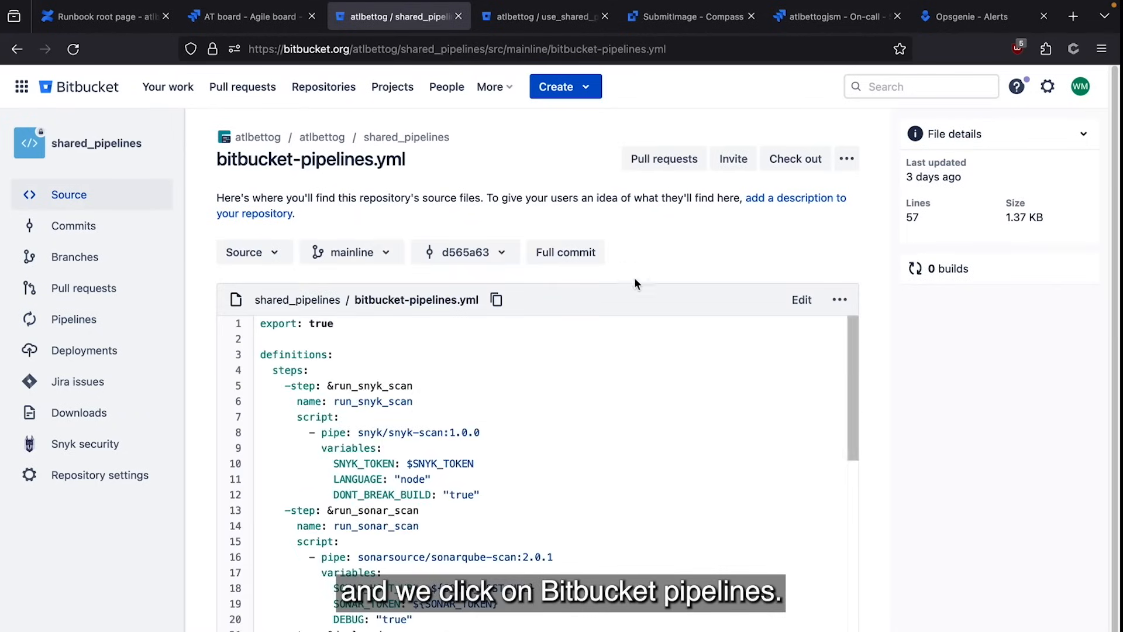
scroll(down, 3)
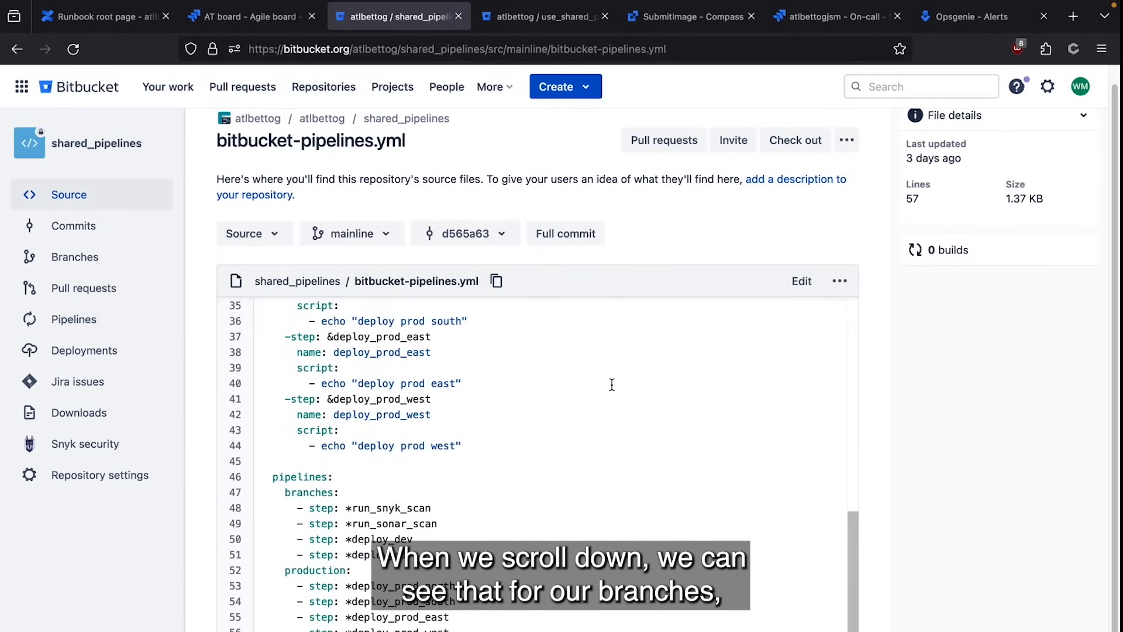
double_click(310, 492)
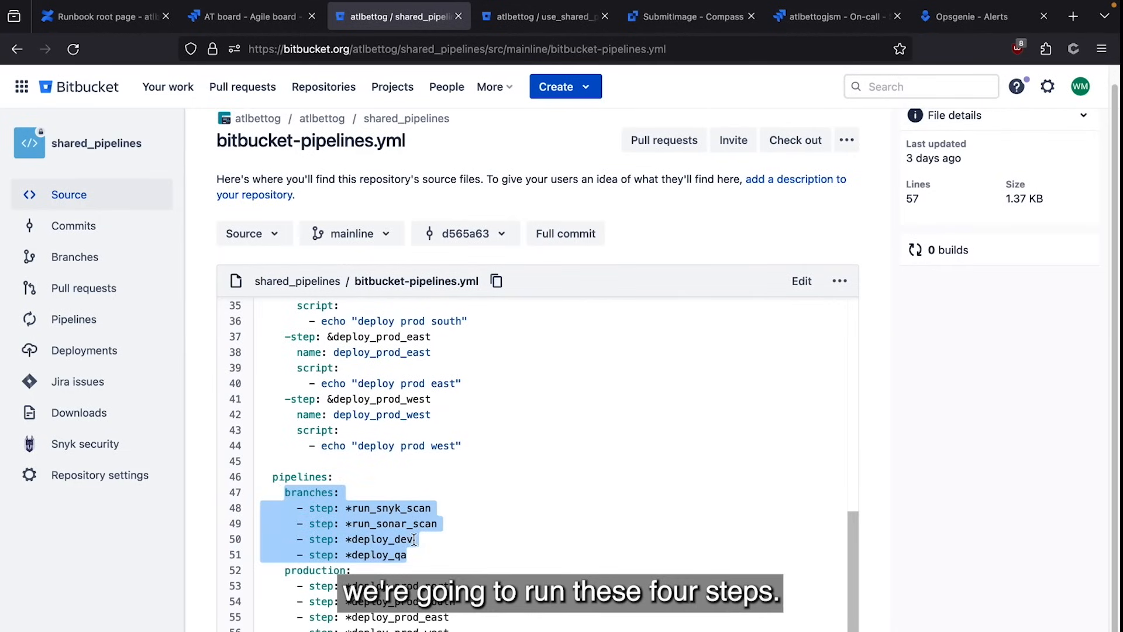
click(544, 15)
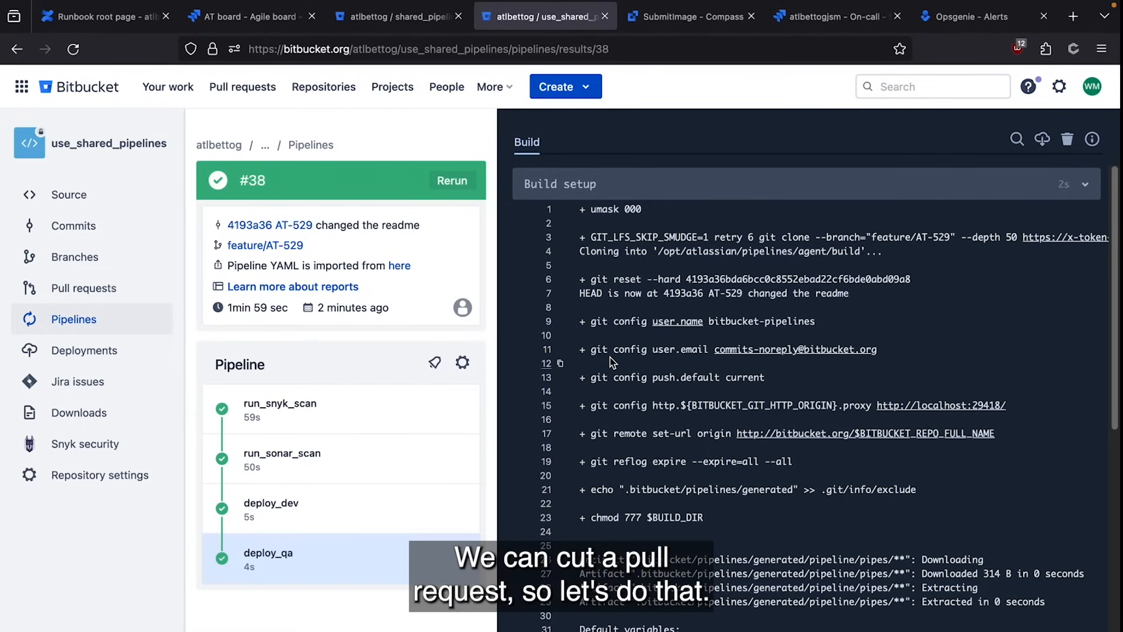
Open use_shared_pipelines' Pull requests page, which has no open pull requests.
scroll(down, 3)
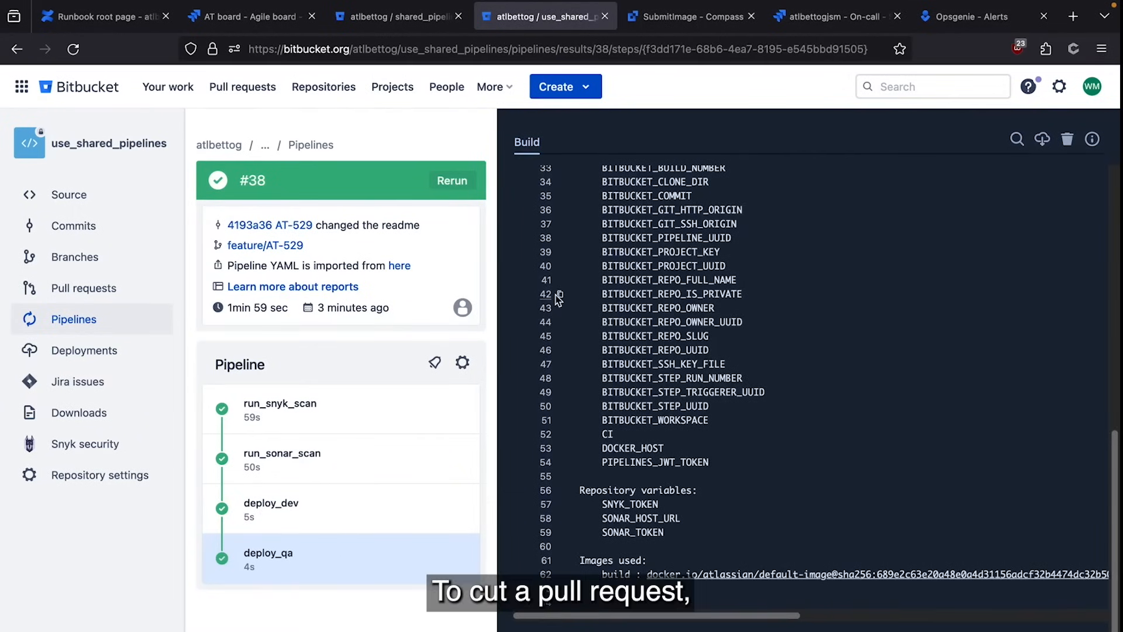
mouse_move(83, 288)
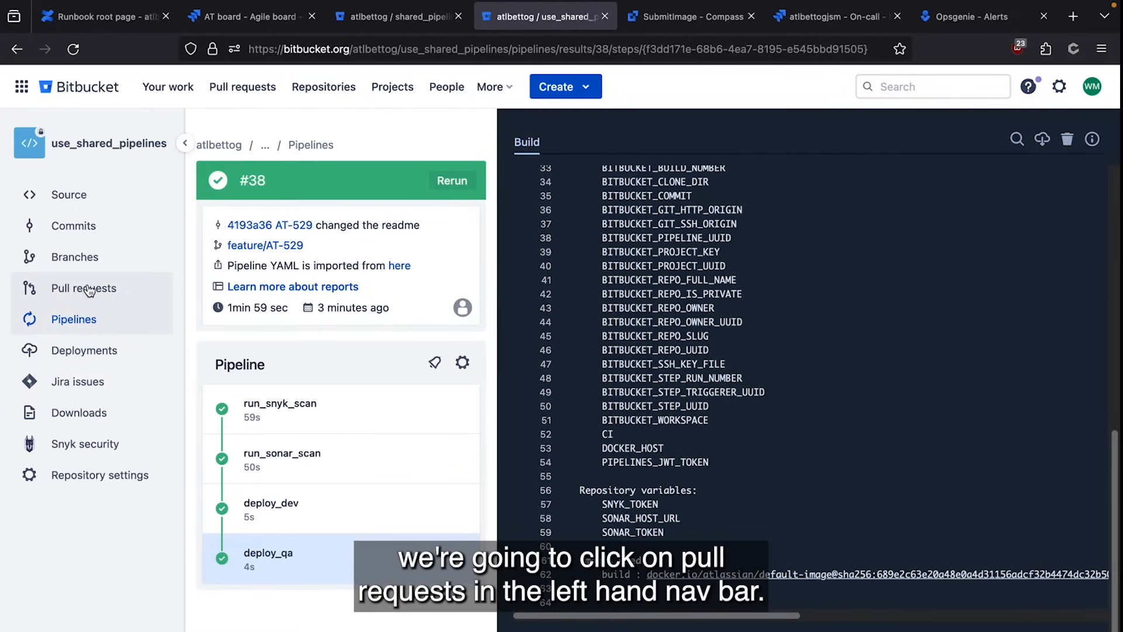
click(84, 288)
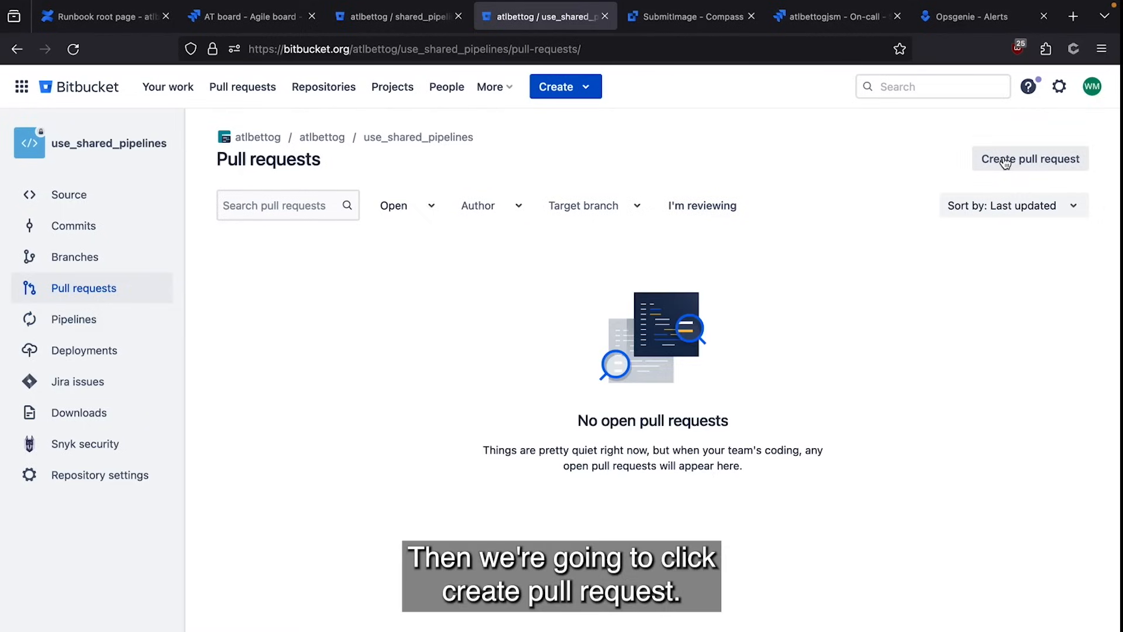
Create a pull request for feature/AT-529 described 'this is a pull request'.
click(1030, 158)
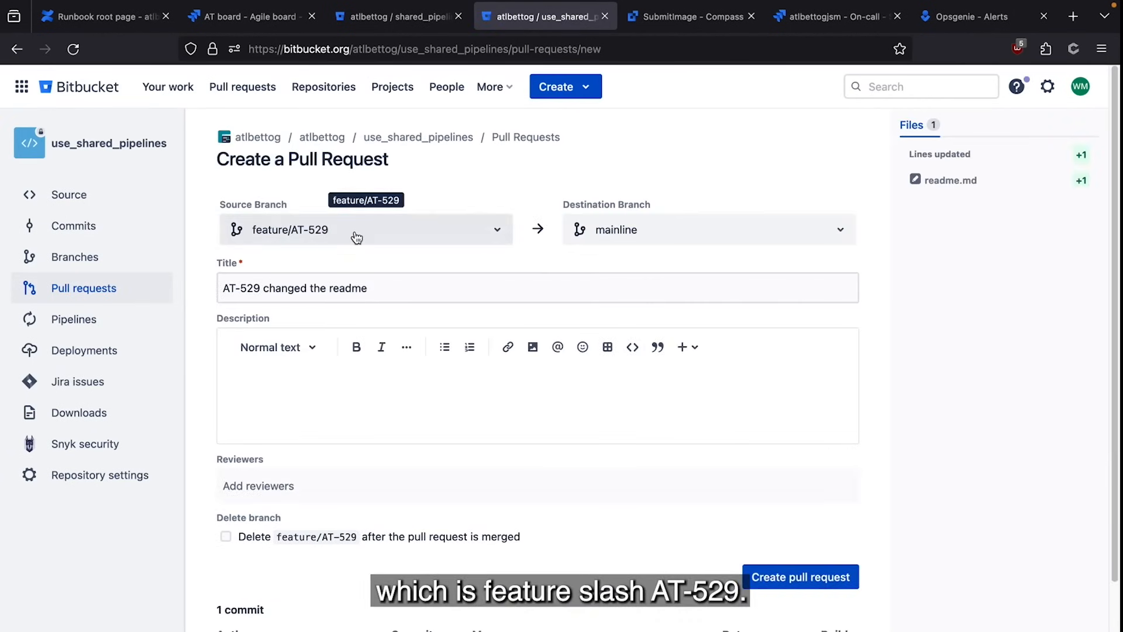
click(285, 393)
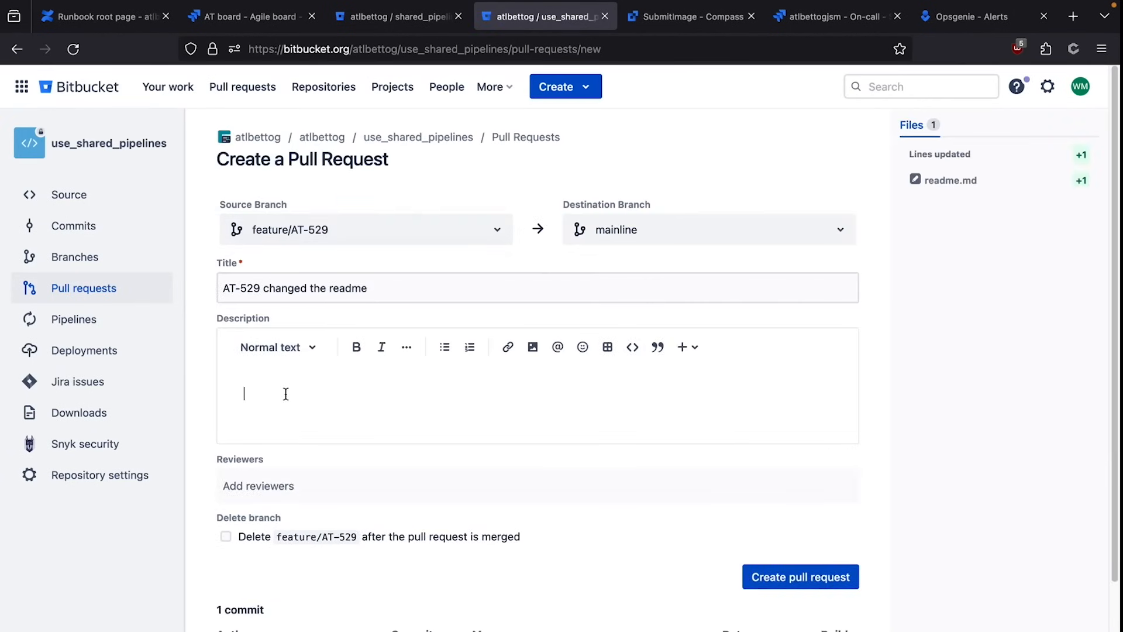
text(this is a pull)
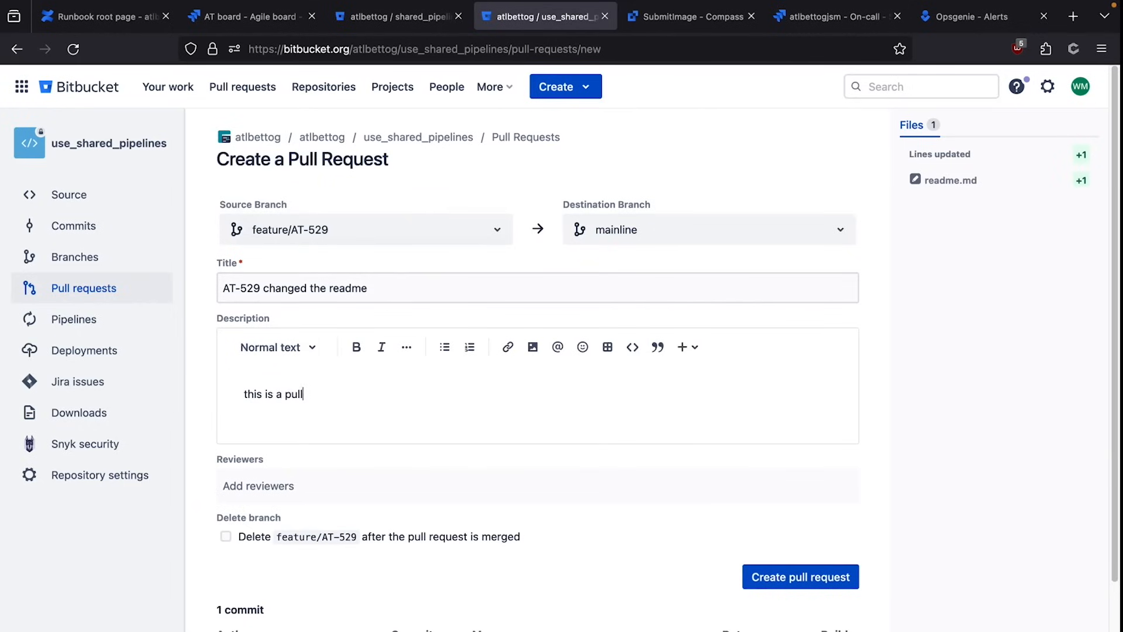
text(request)
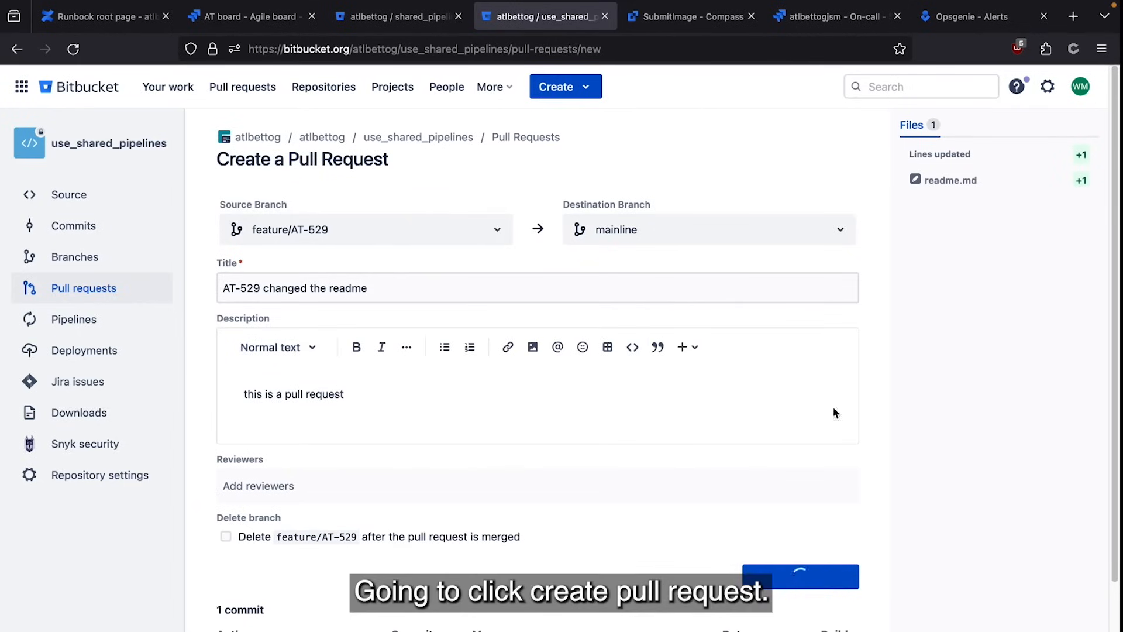
click(800, 577)
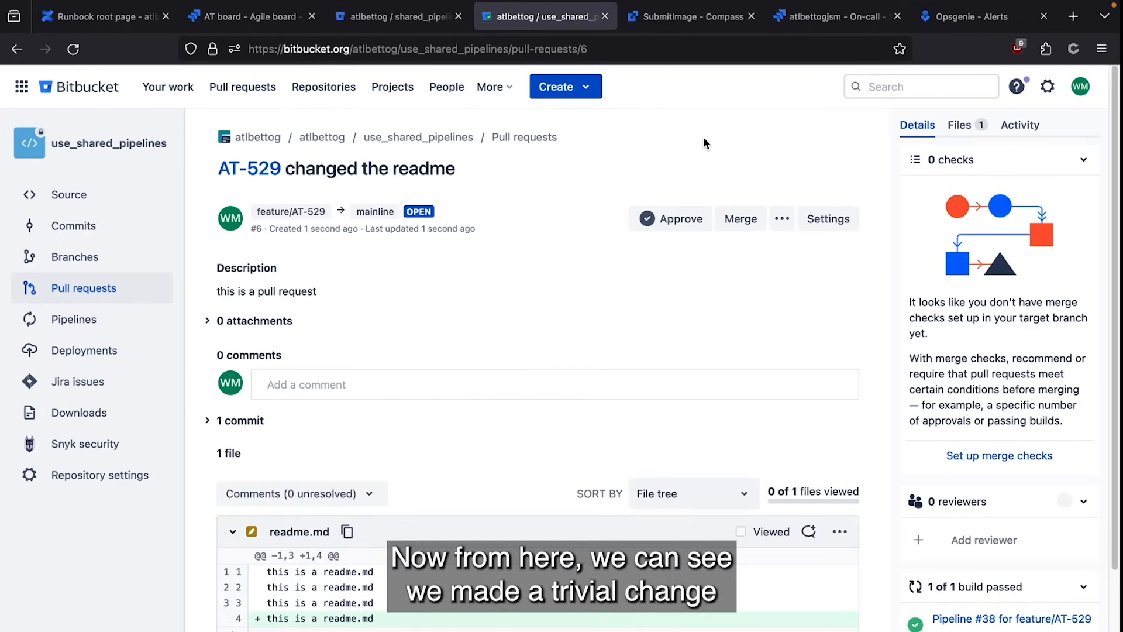
mouse_move(687, 242)
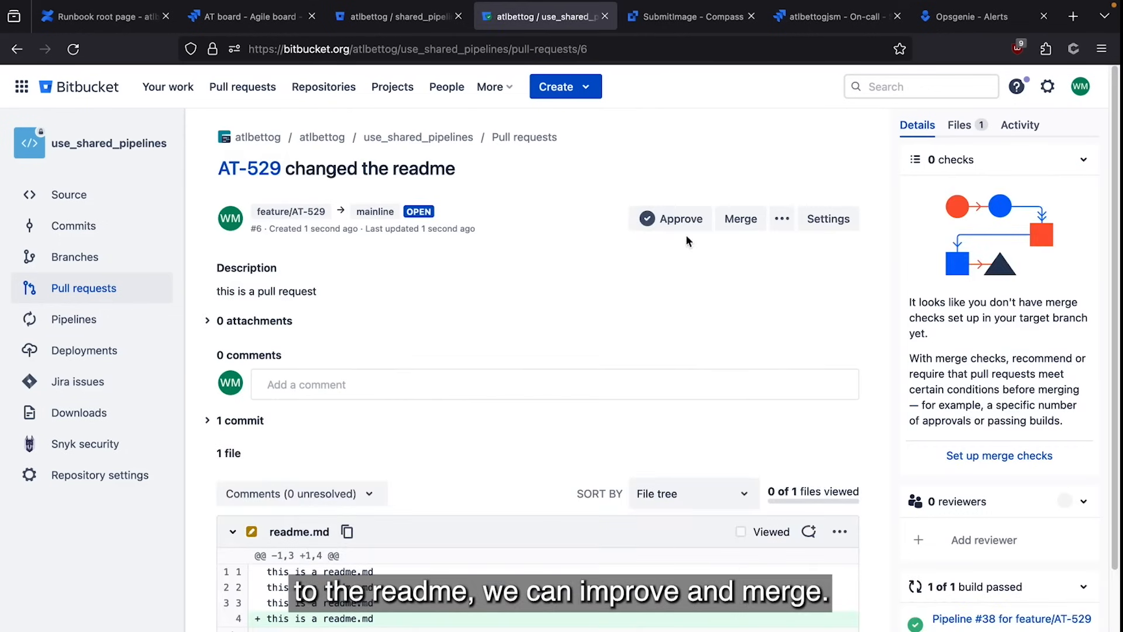
Check pipeline #38's four passed shared steps in a new tab, then return to pull request #6.
scroll(down, 3)
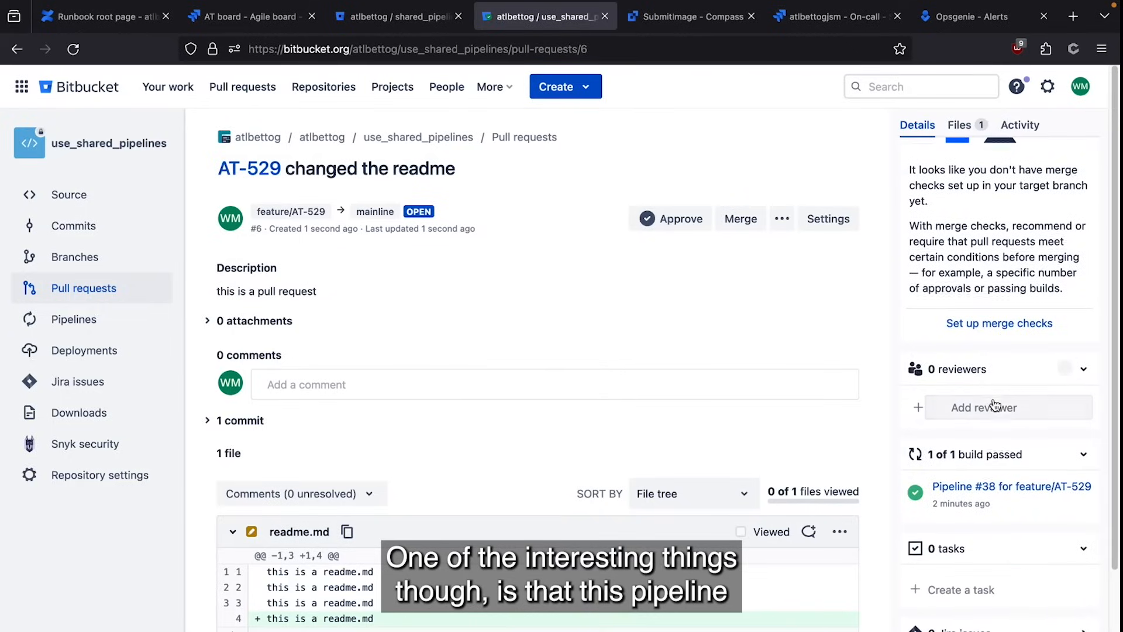
mouse_move(992, 495)
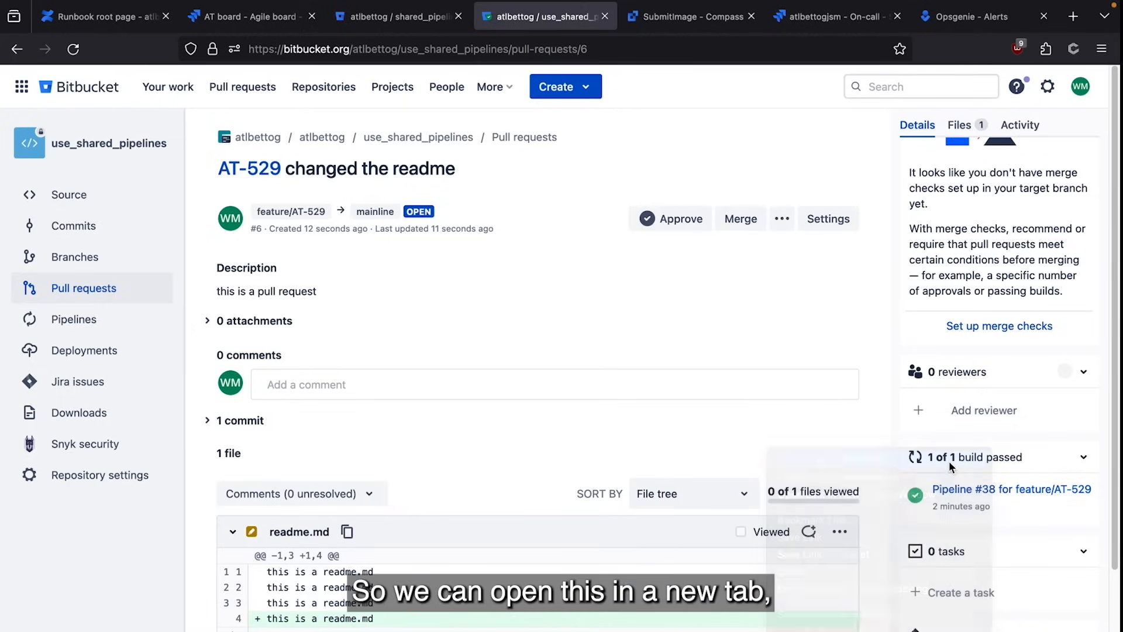
click(1012, 489)
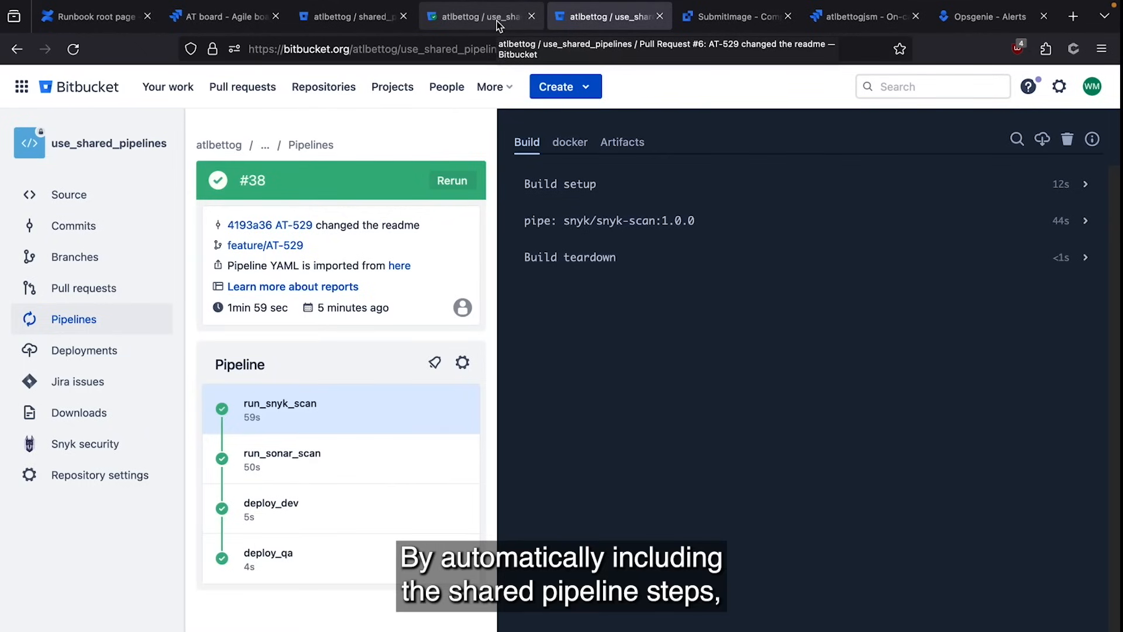
mouse_move(337, 412)
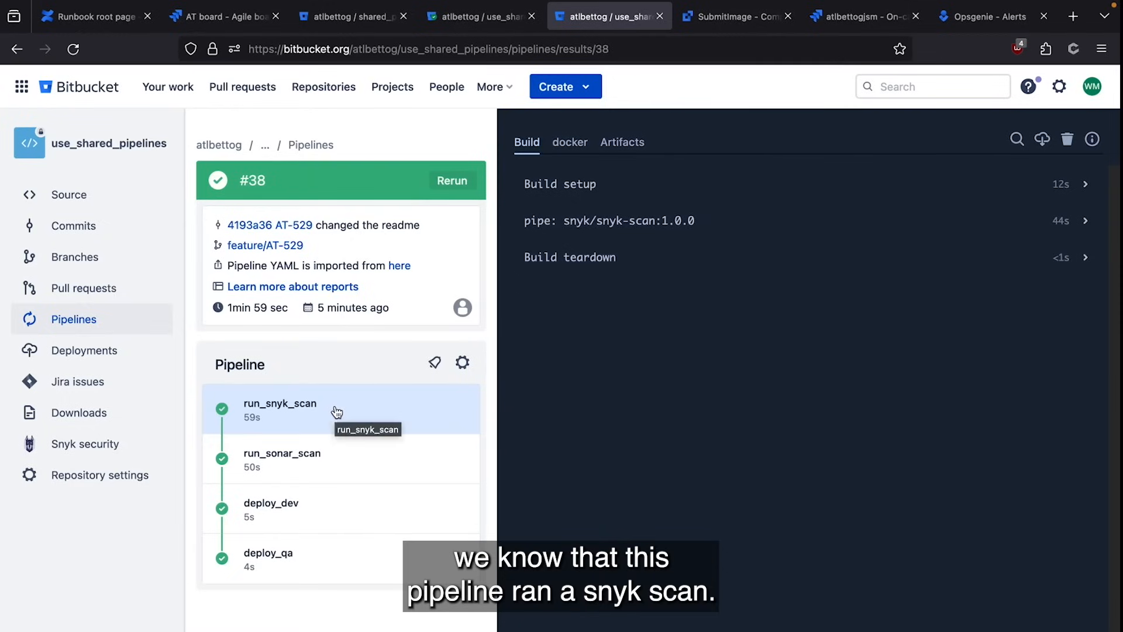
mouse_move(366, 466)
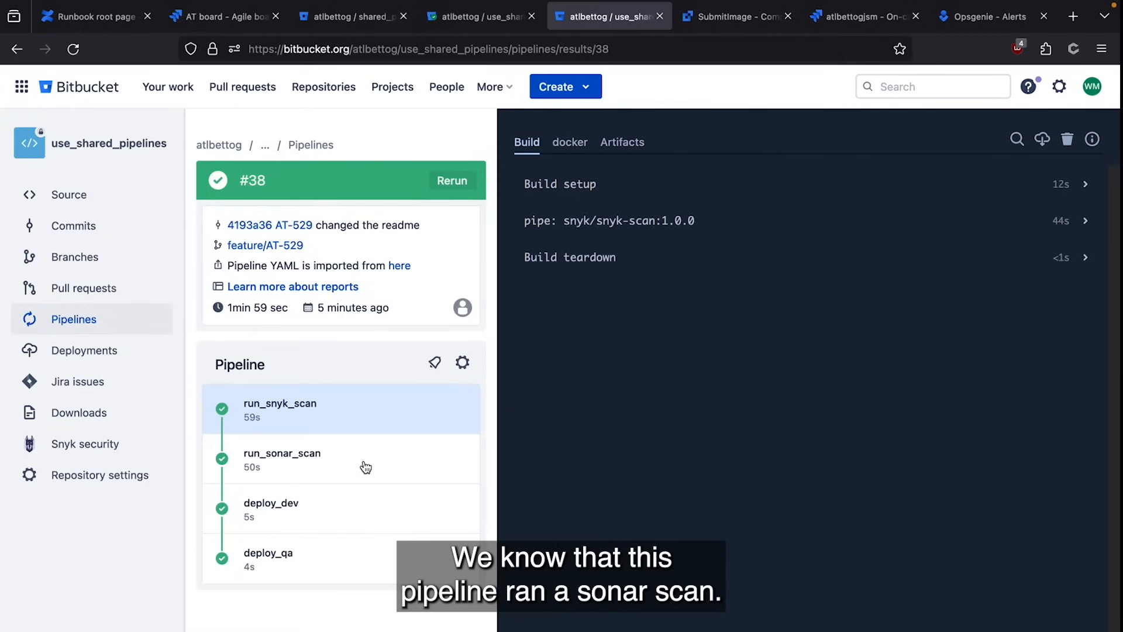
click(480, 15)
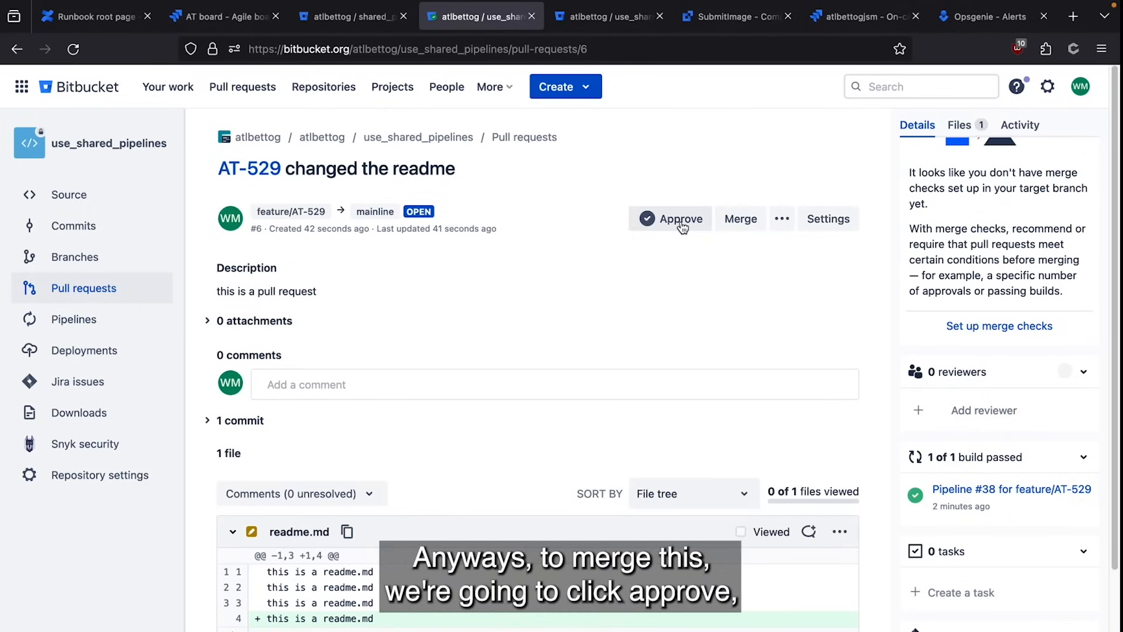
Approve and merge pull request #6 (AT-529) into mainline, then go to Pipelines.
click(677, 218)
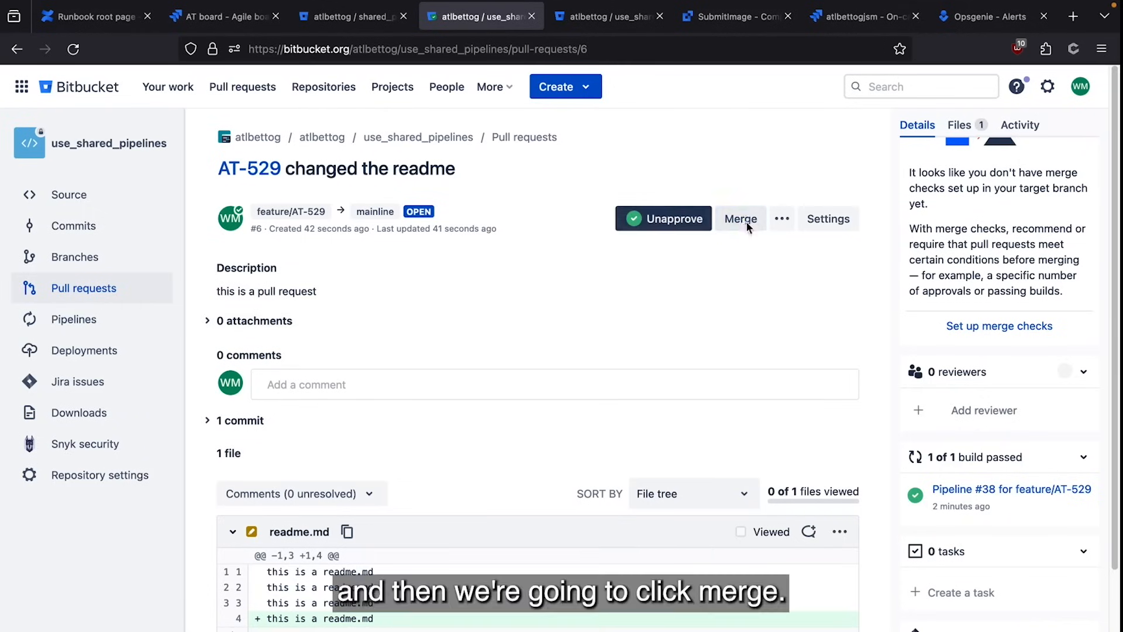
click(740, 218)
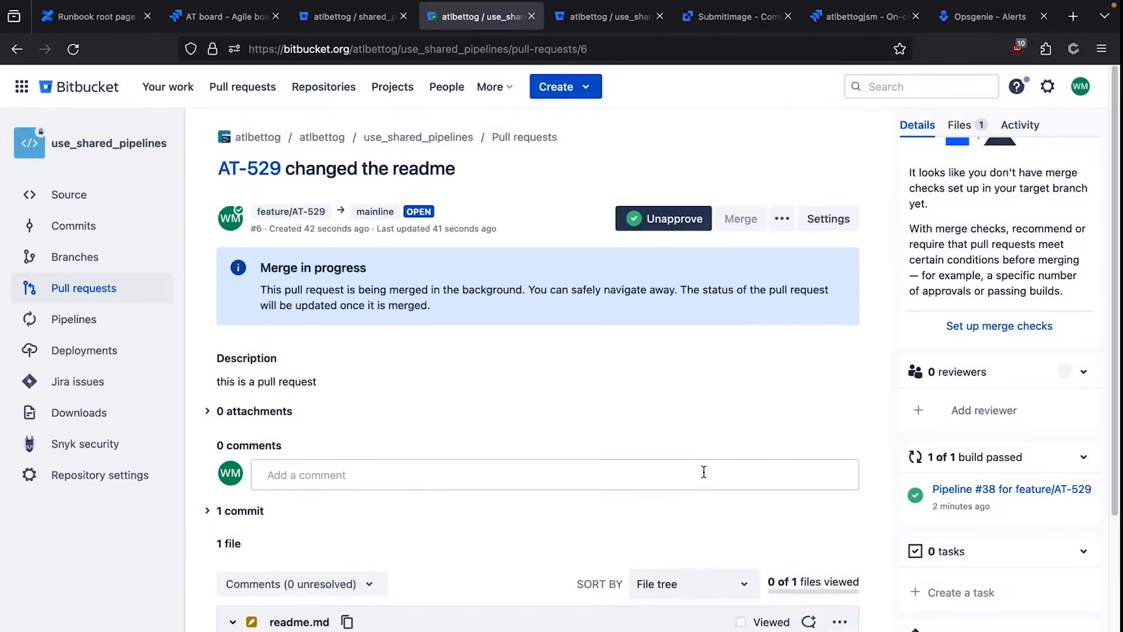
click(740, 219)
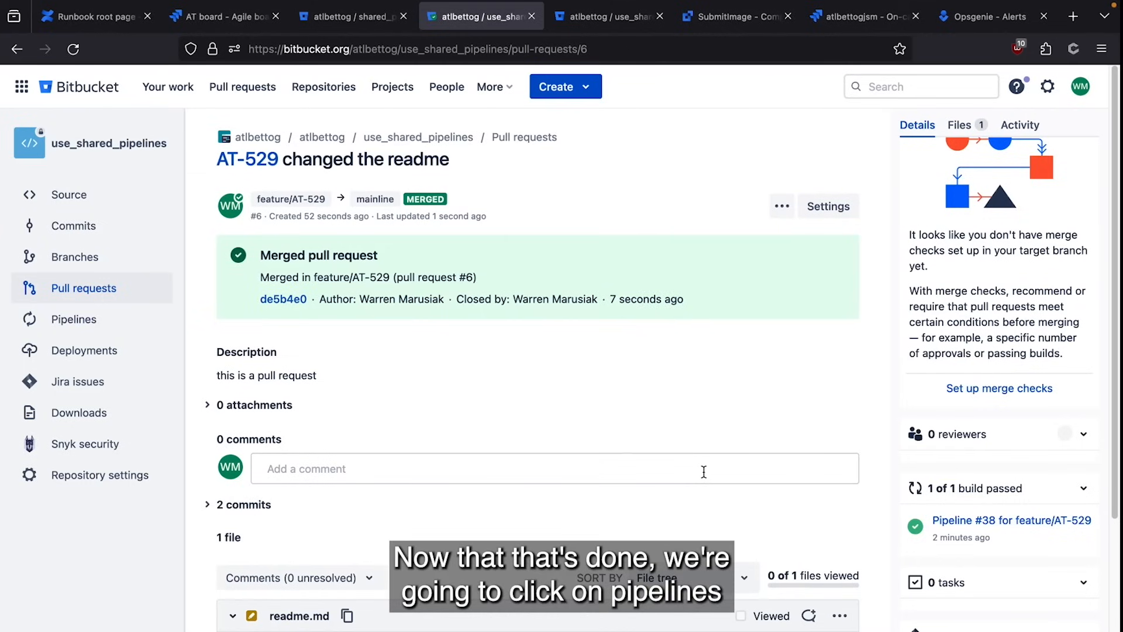
mouse_move(479, 449)
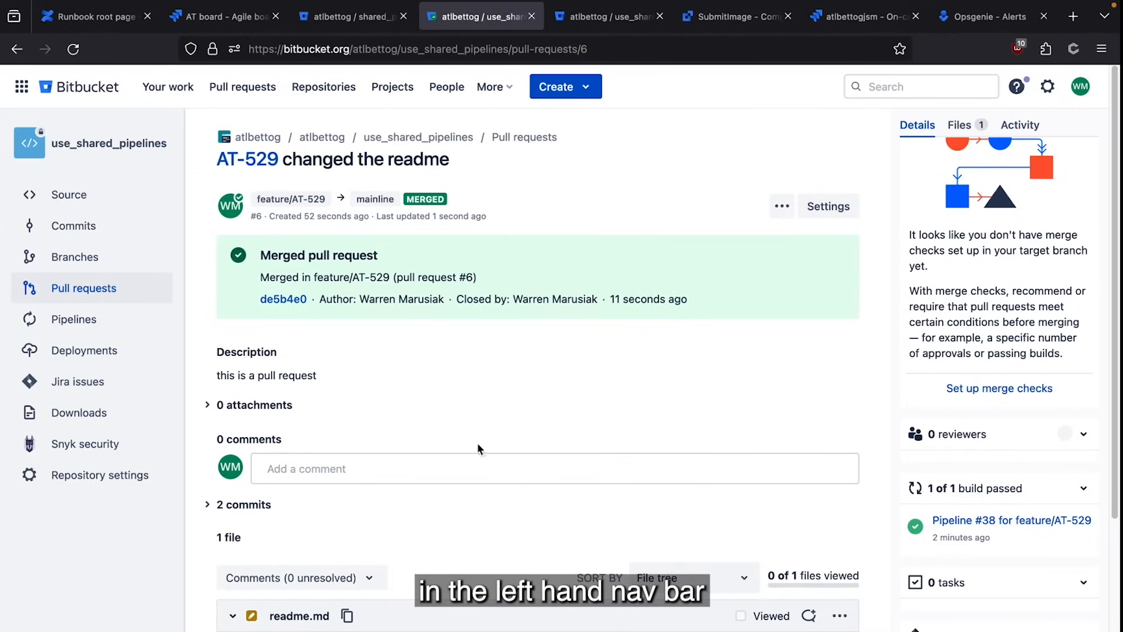
click(73, 318)
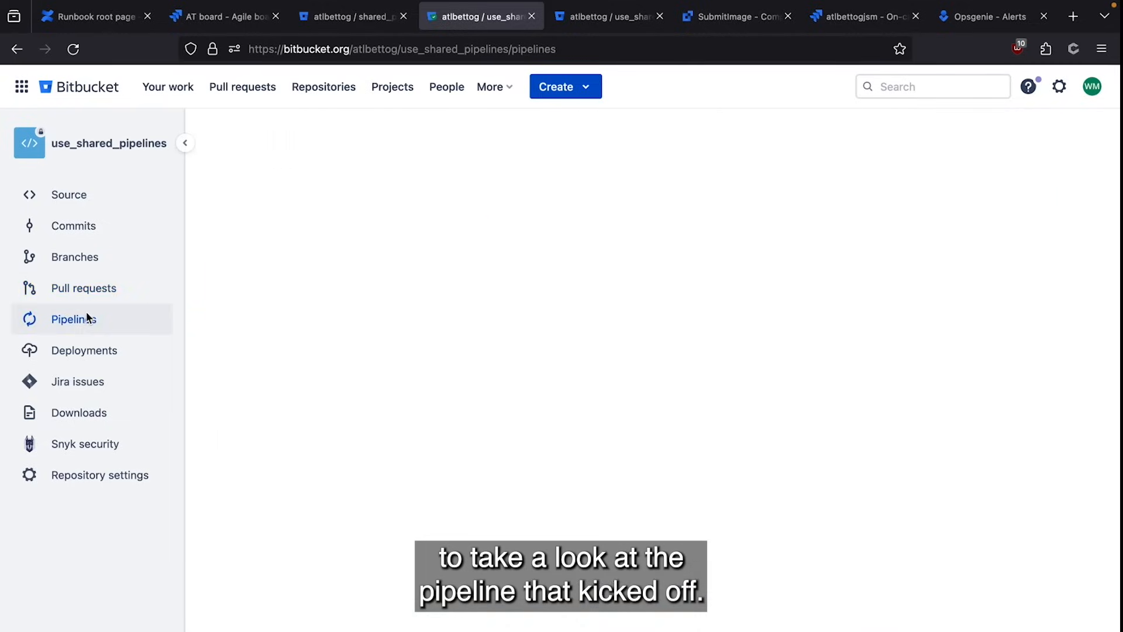
Open mainline pipeline #39, compare against the shared_pipelines YAML, and watch its production deploys.
click(73, 319)
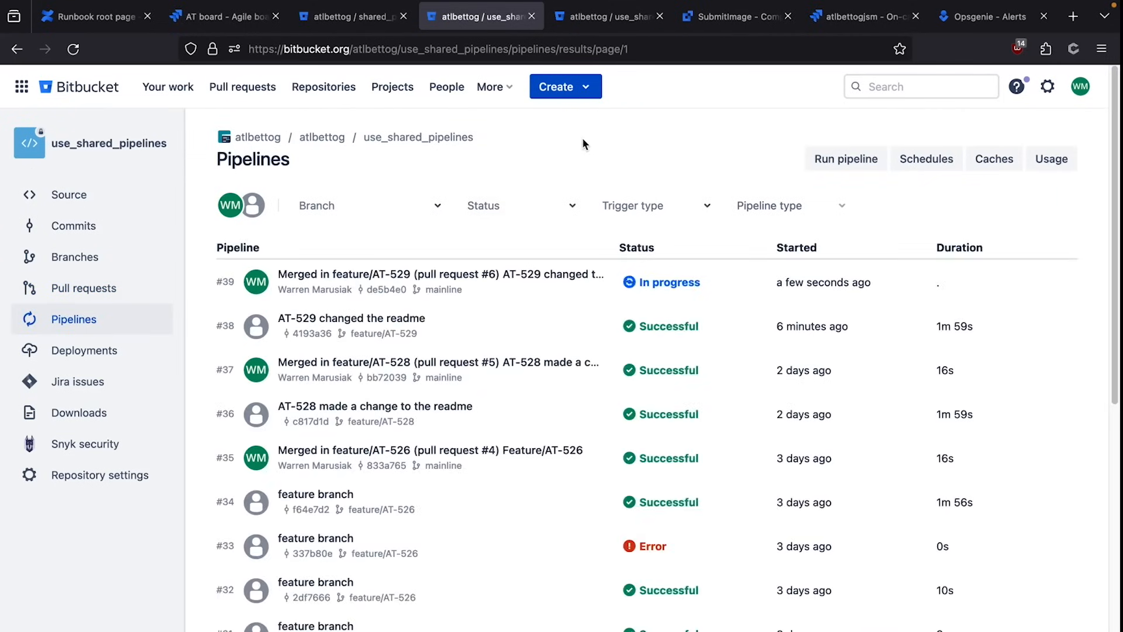
click(440, 282)
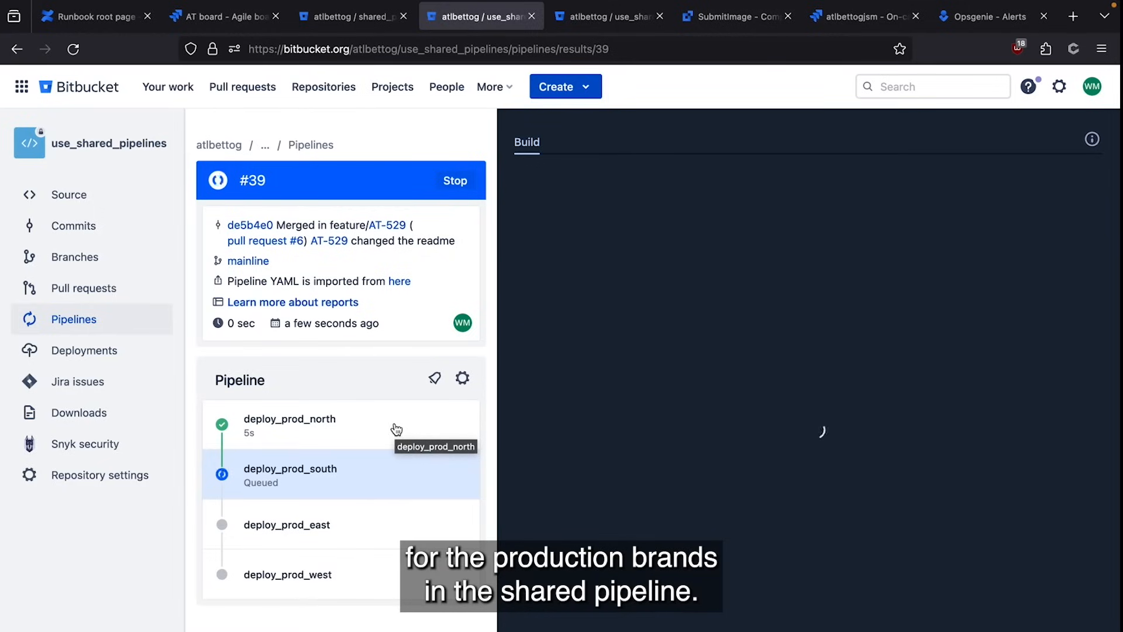
click(351, 16)
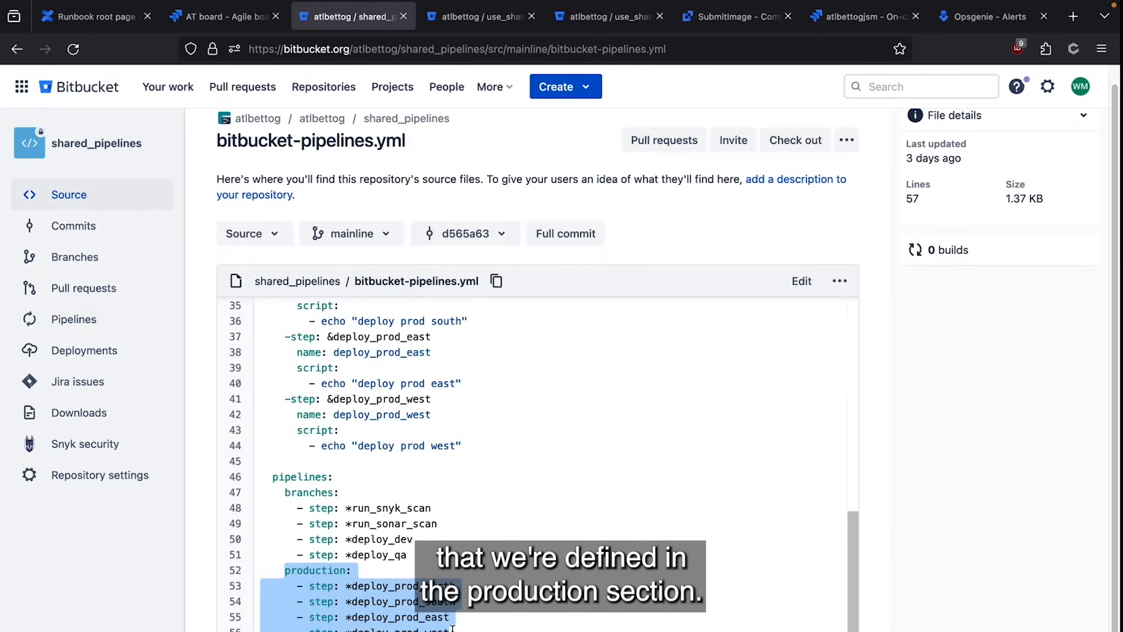
mouse_move(480, 110)
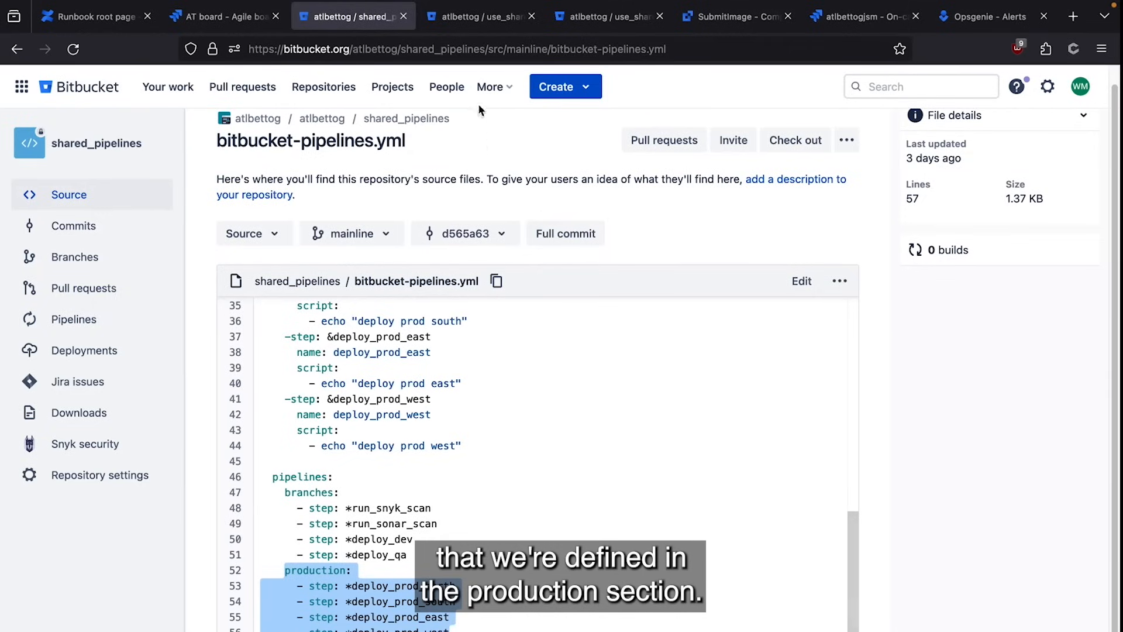
click(481, 16)
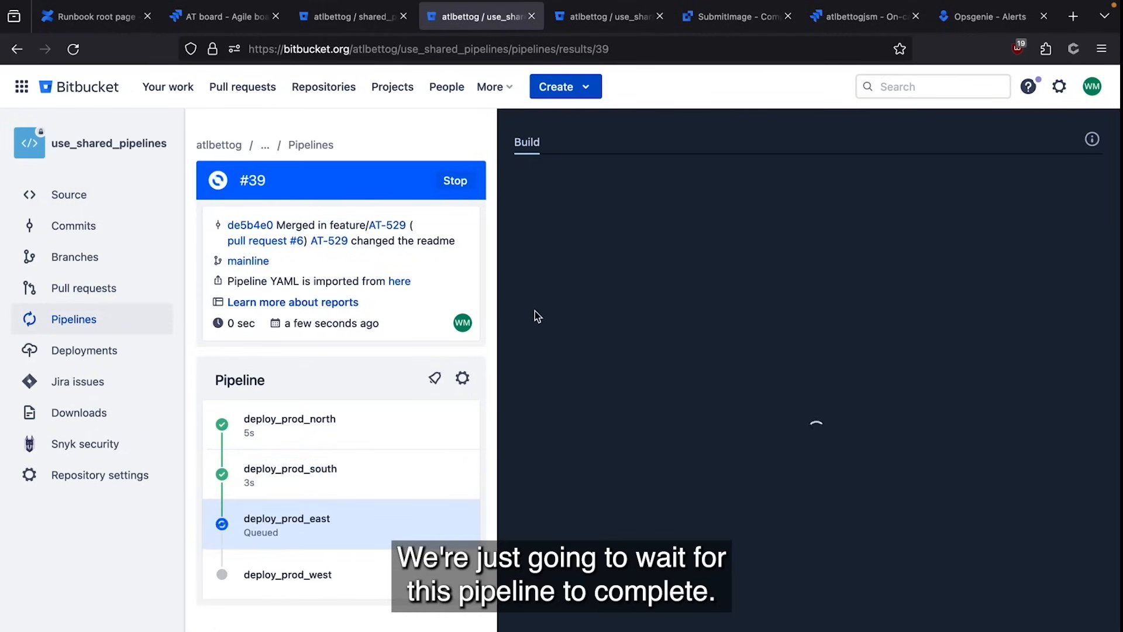
mouse_move(527, 181)
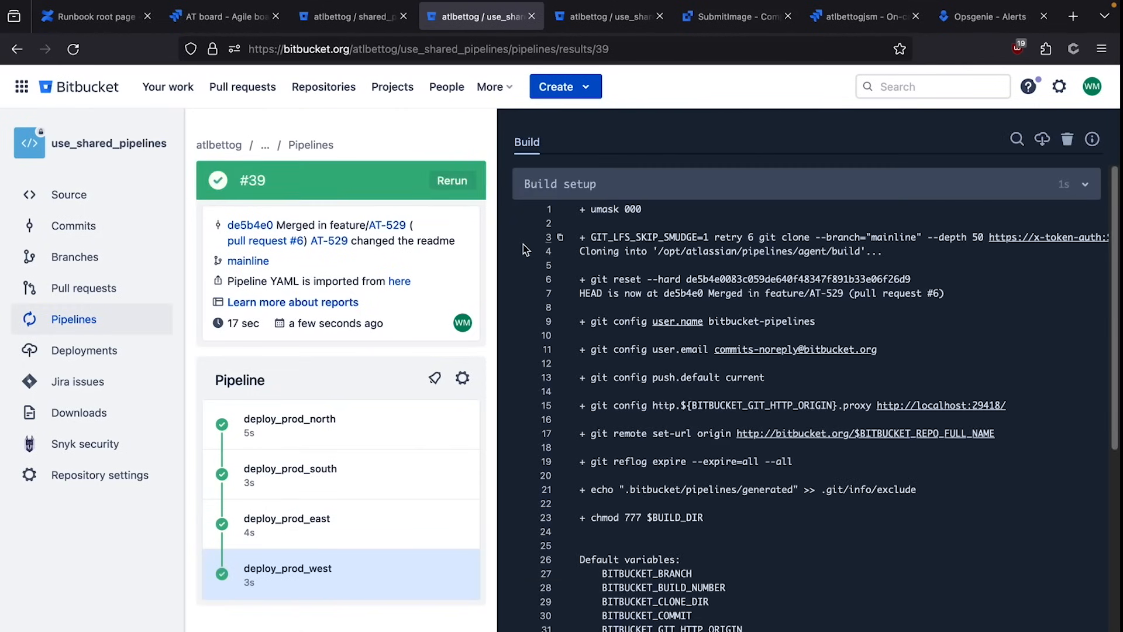
mouse_move(444, 133)
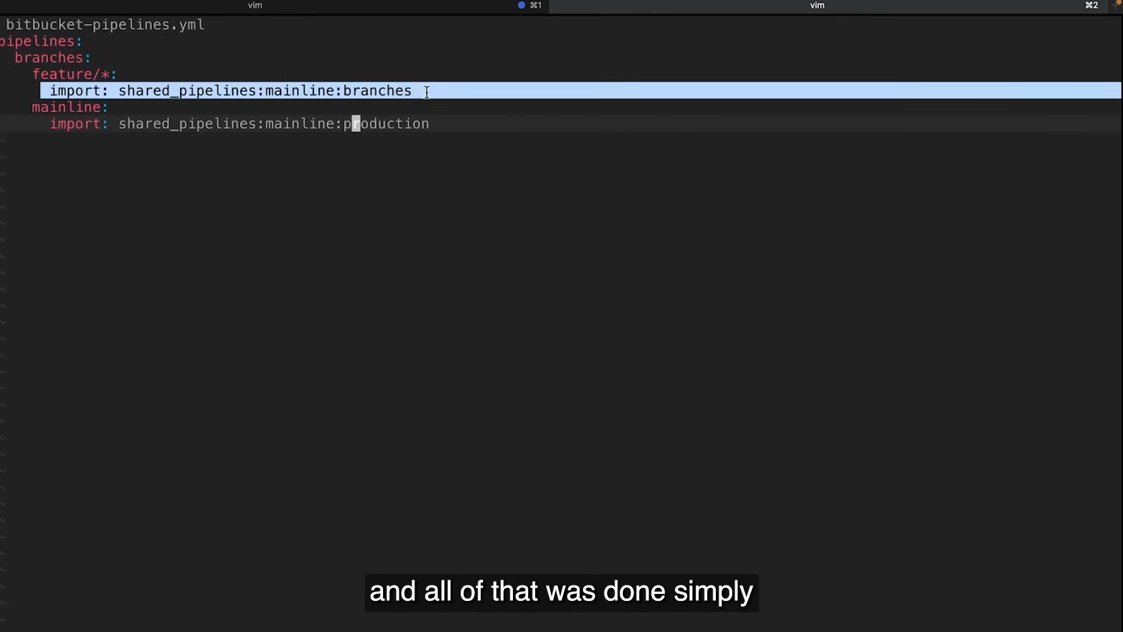
mouse_move(378, 199)
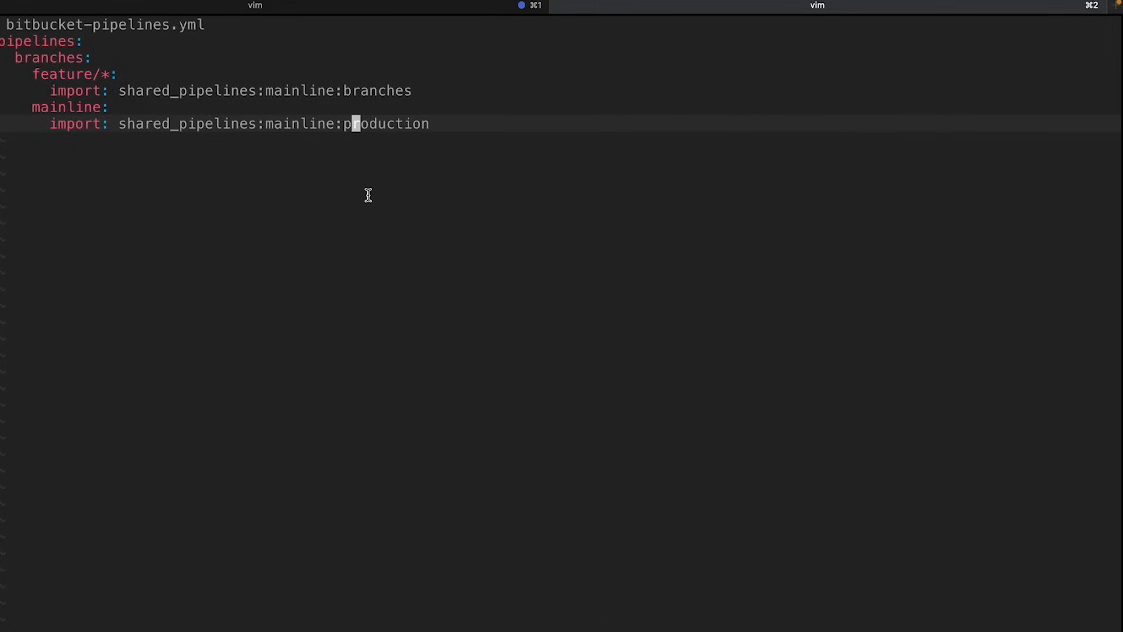
mouse_move(463, 35)
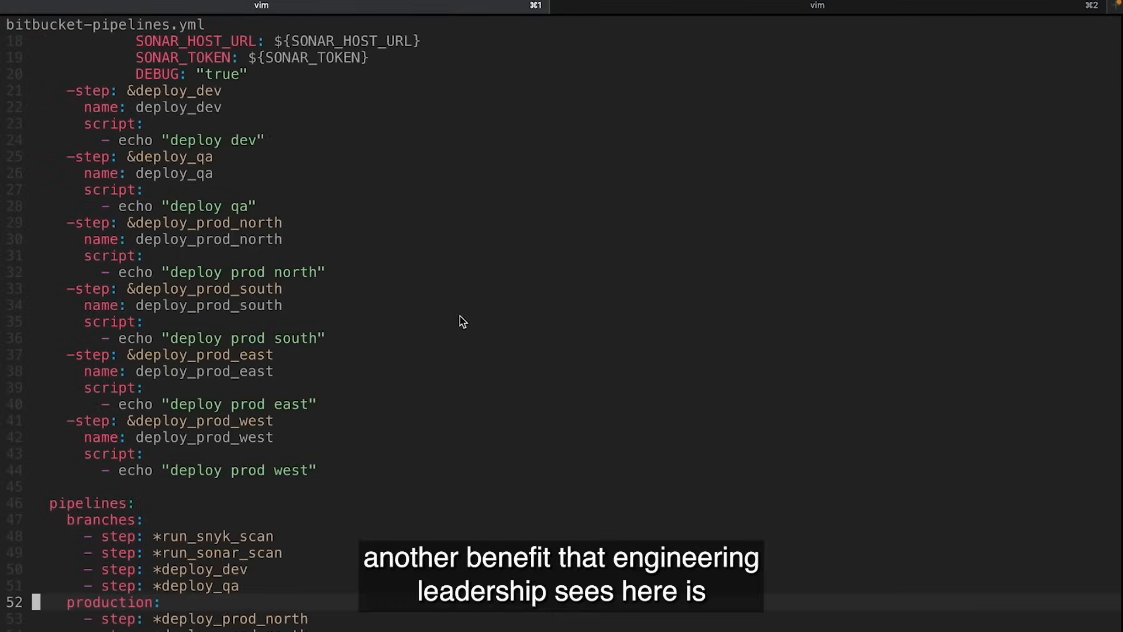
mouse_move(460, 317)
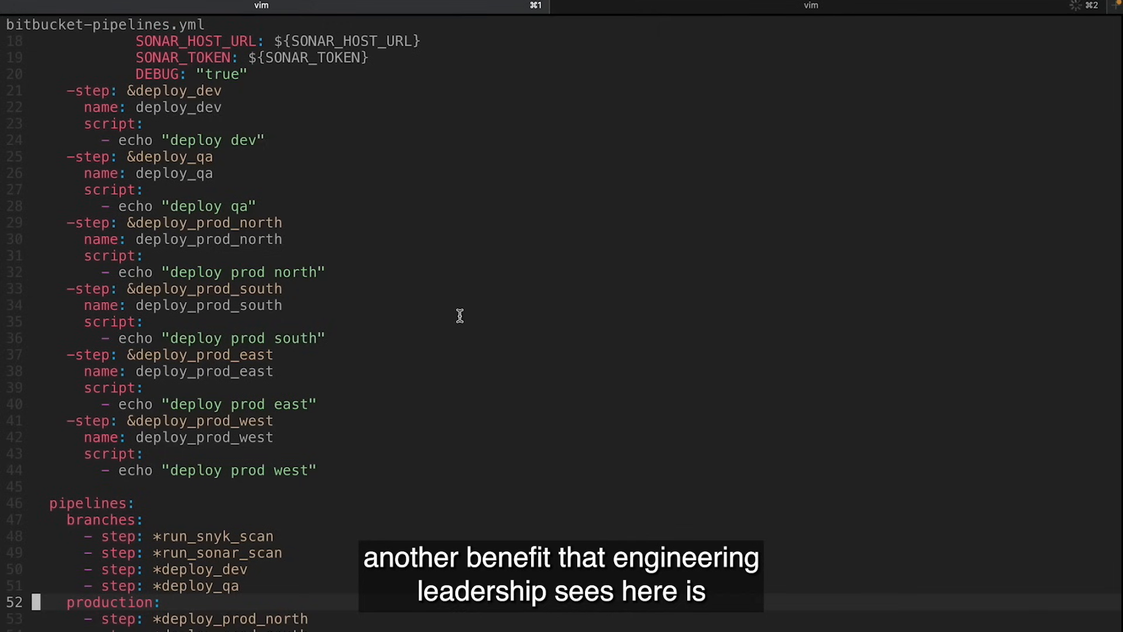